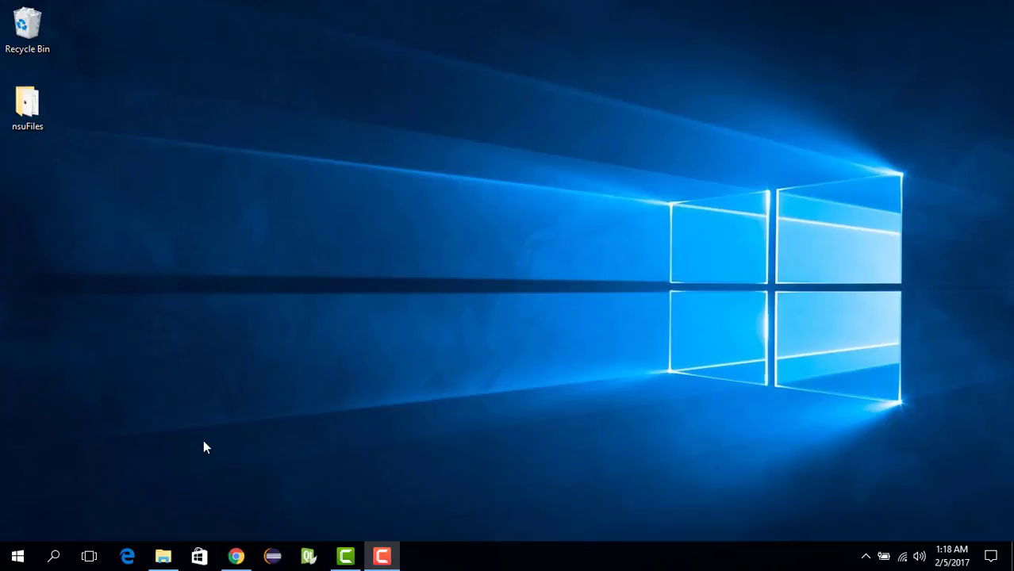
mouse_move(236, 555)
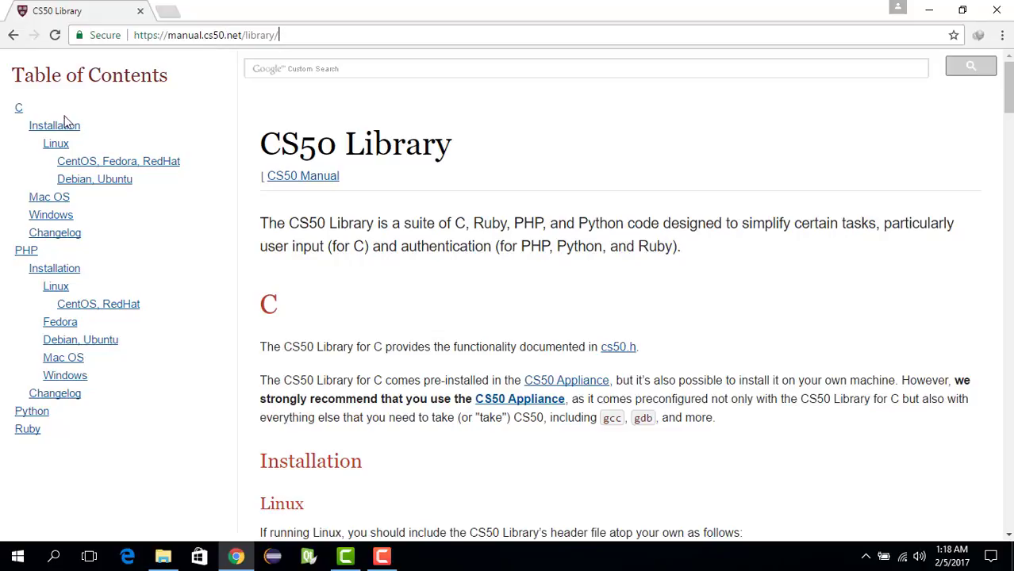
mouse_move(49, 196)
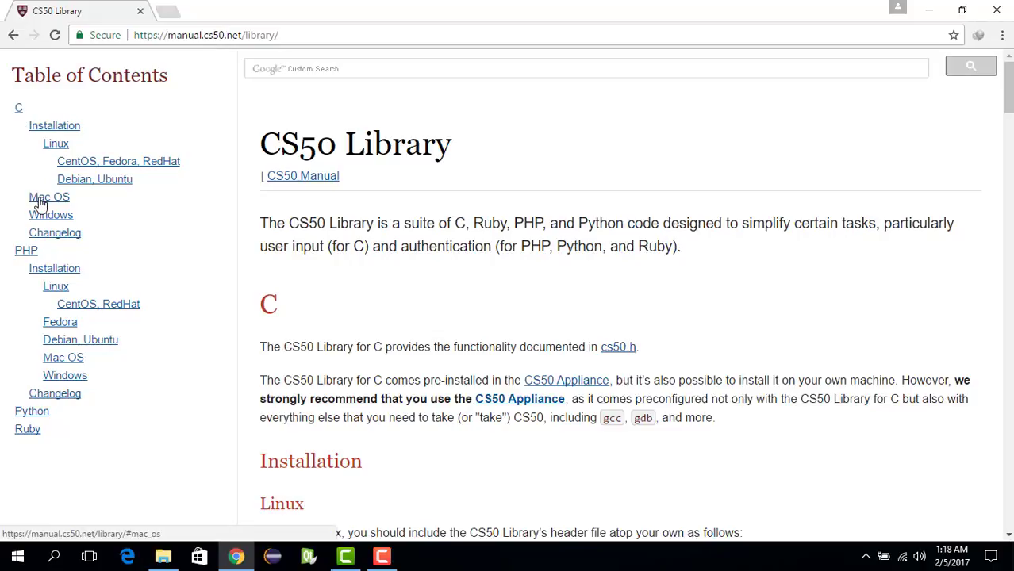
Step: Save library50-c-5.zip from the CS50 manual's Windows section to the Desktop
click(51, 215)
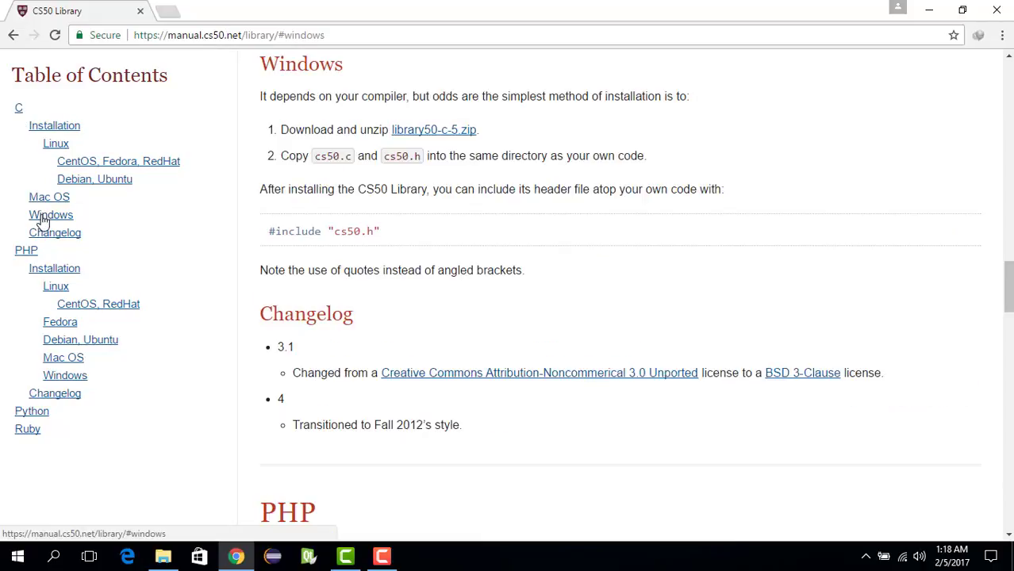
right_click(434, 129)
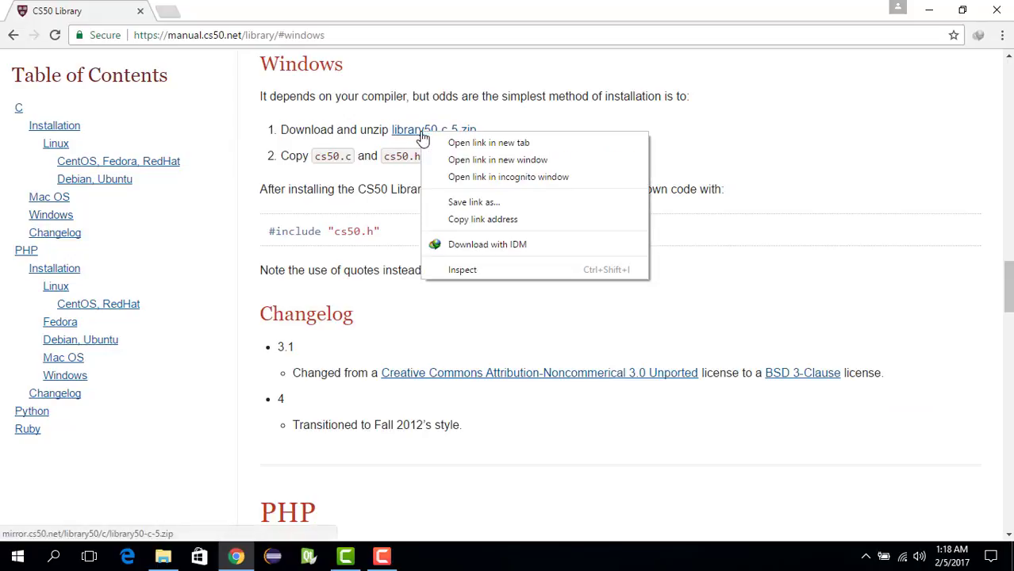
click(474, 202)
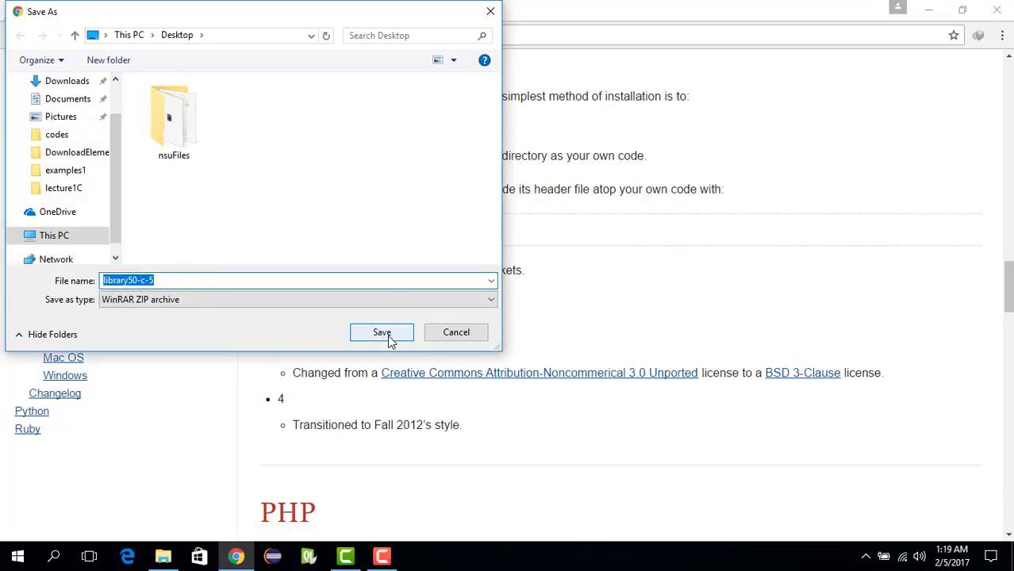
click(382, 332)
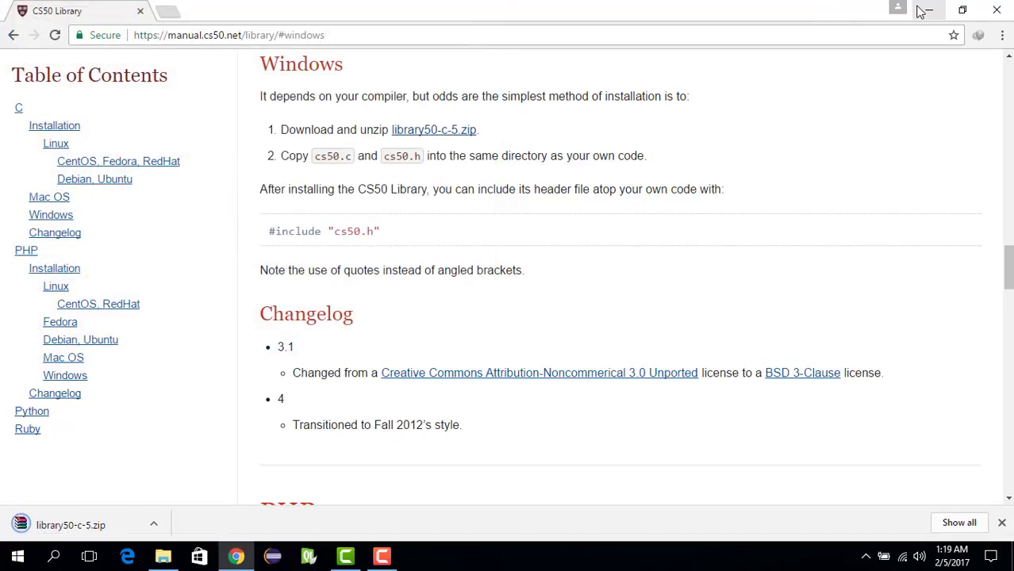
Step: Minimize Chrome and view the extracted library50-c-5 folder with cs50.c and cs50.h
click(925, 10)
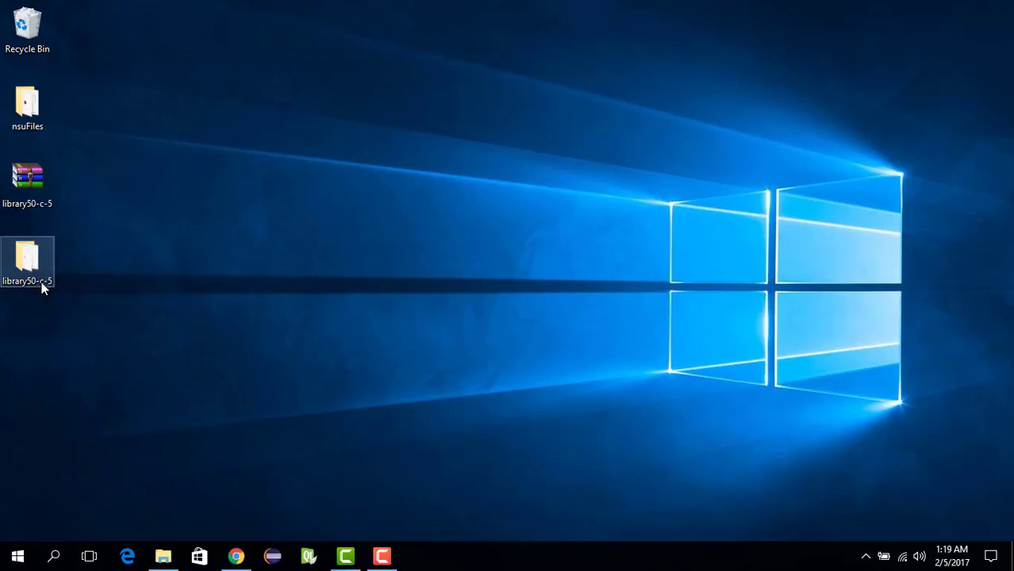
double_click(27, 262)
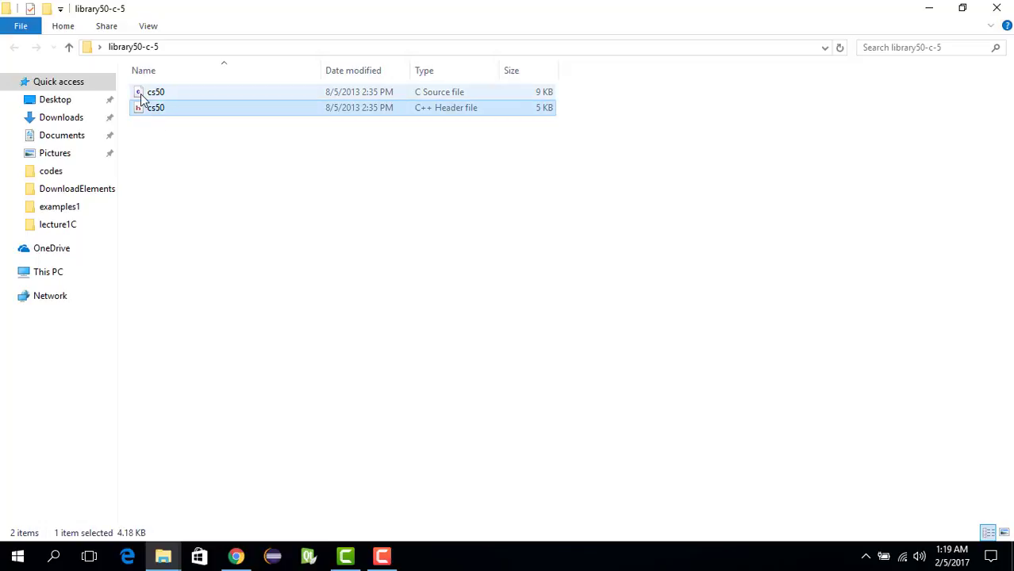
click(156, 91)
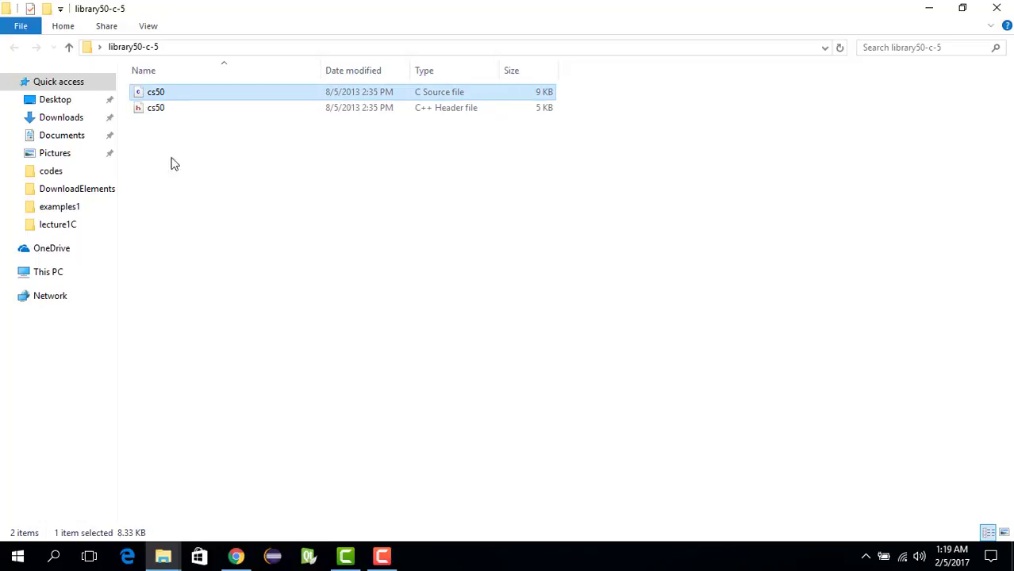
mouse_move(174, 132)
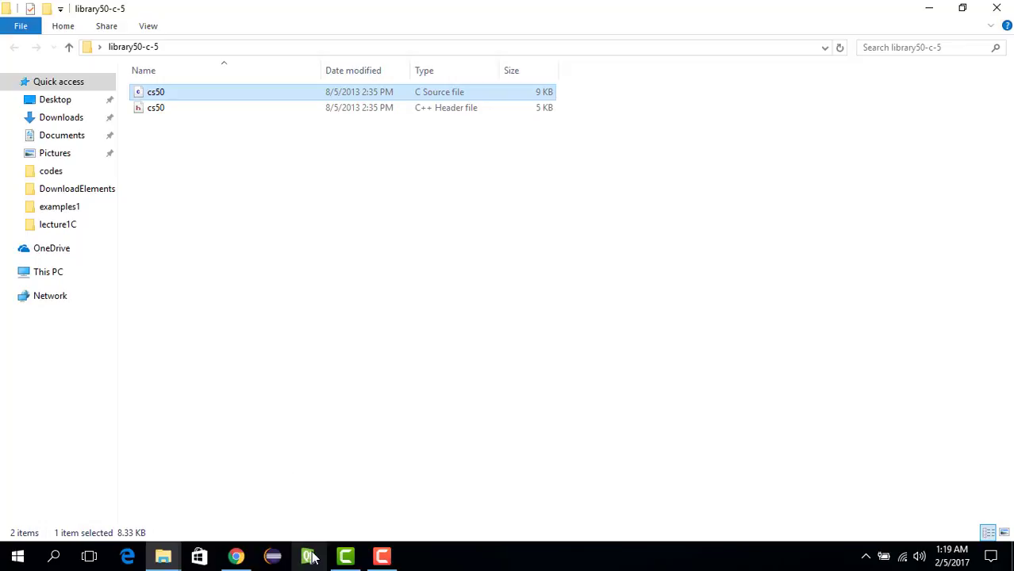
Step: Start a new Non-Qt Plain C Project in Qt Creator up to the location step
click(308, 555)
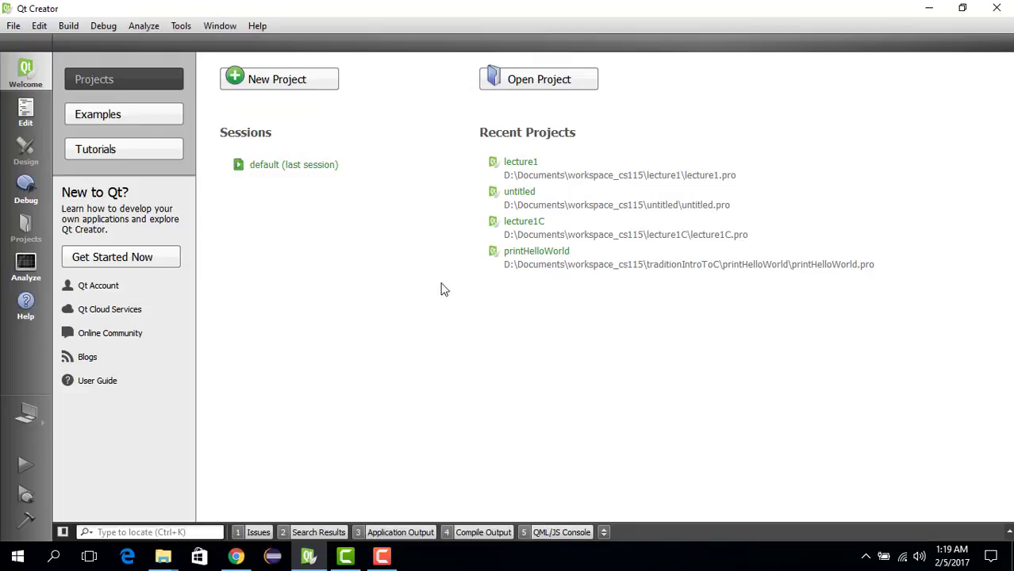
mouse_move(208, 151)
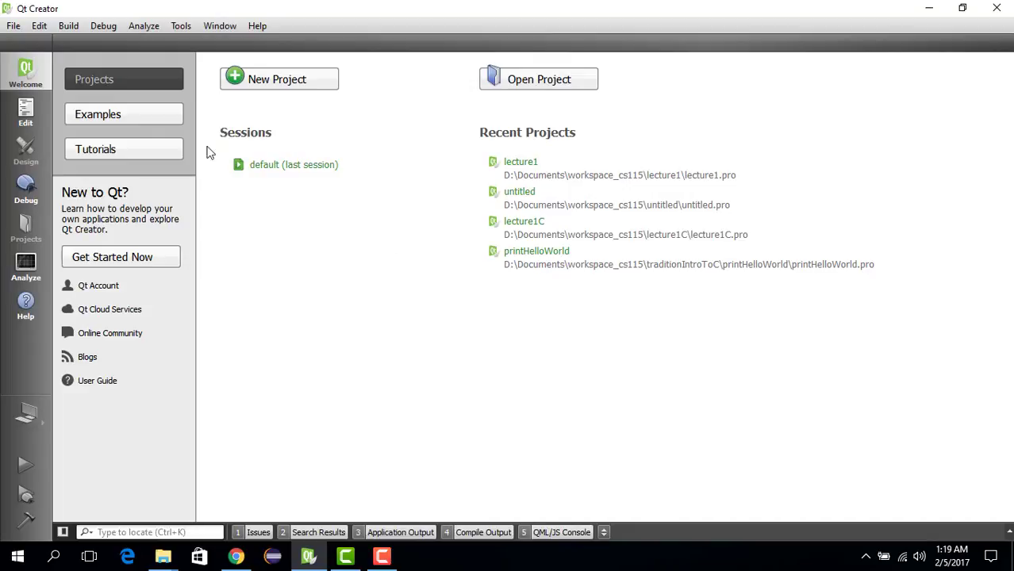
click(13, 26)
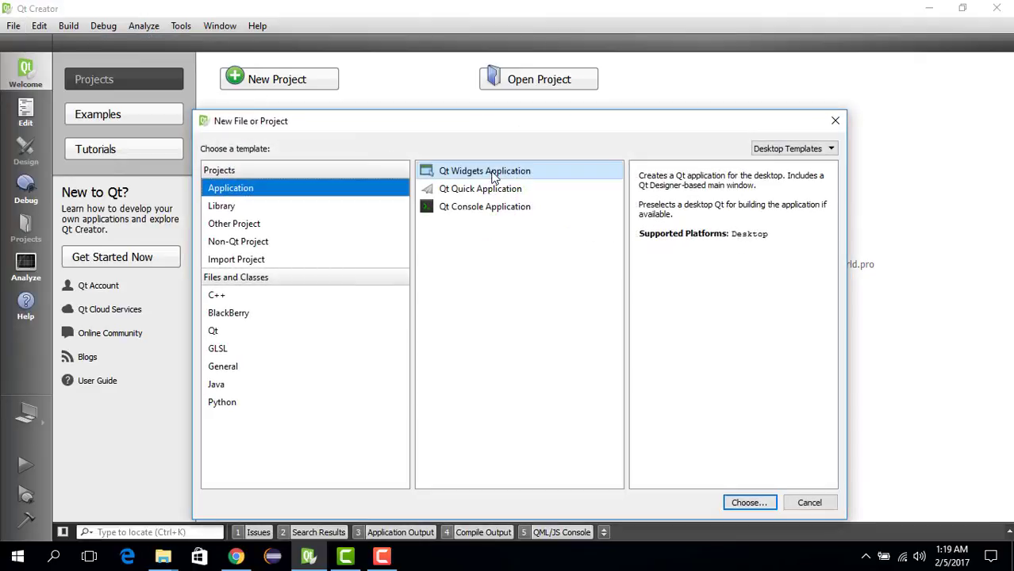
click(238, 241)
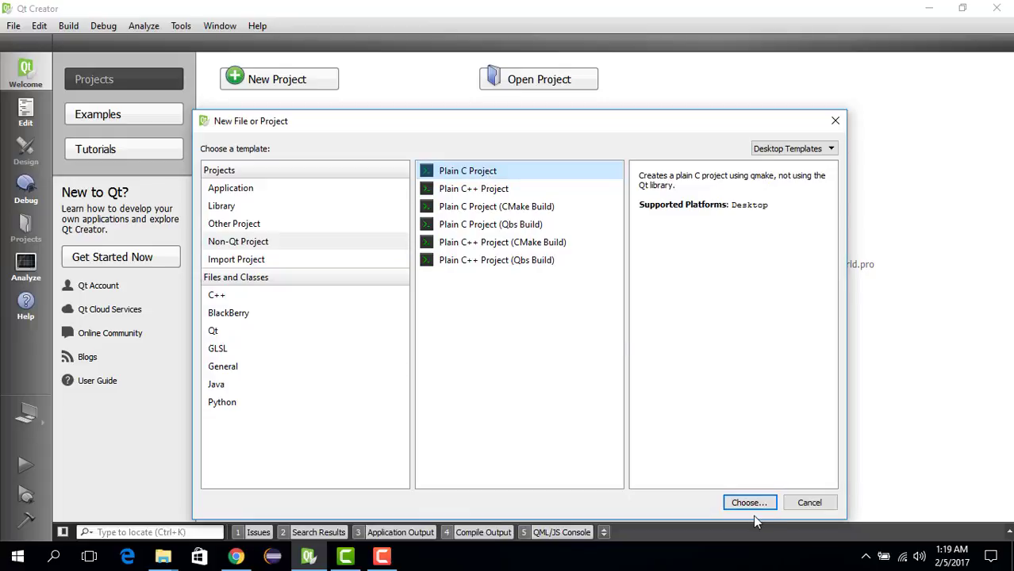
click(748, 502)
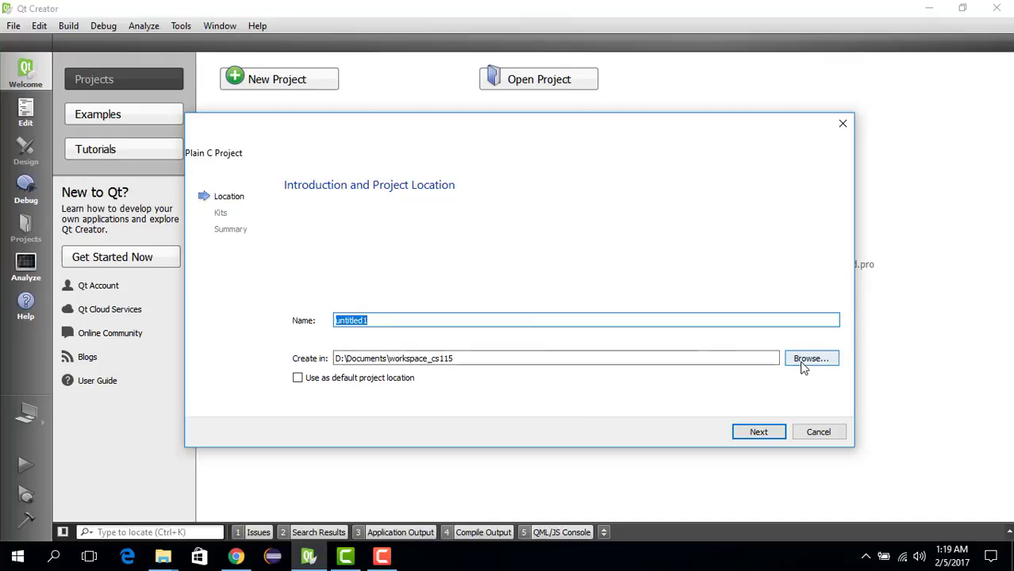
Step: Create a Desktop folder named workspace and choose it as the project location
click(810, 358)
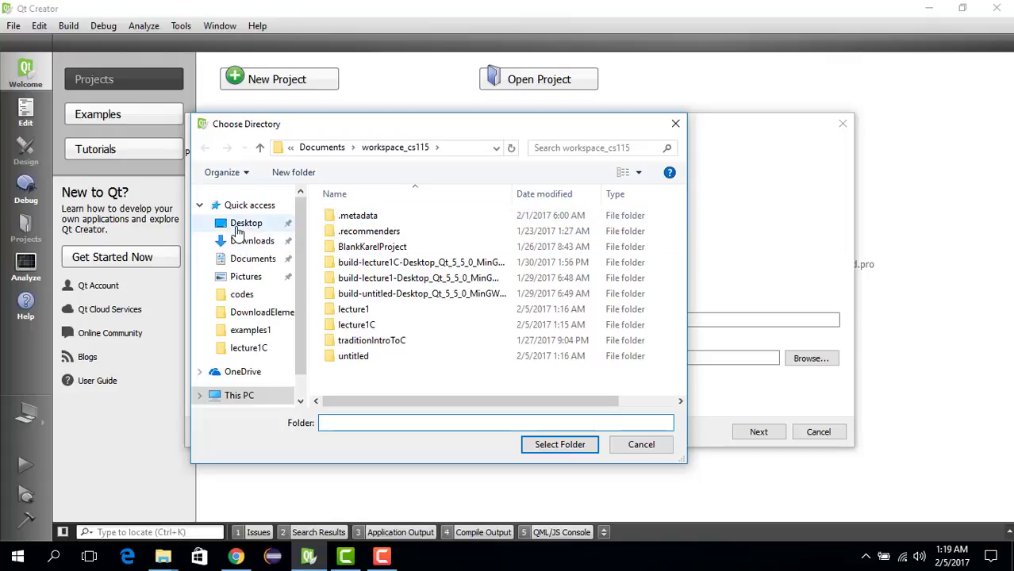
click(246, 222)
text(wor)
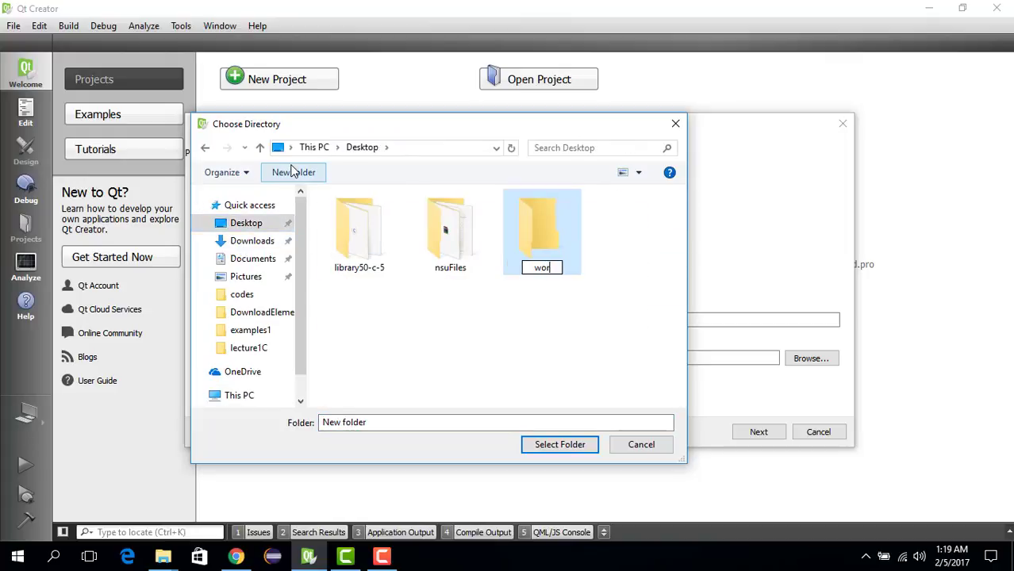
text(ksa)
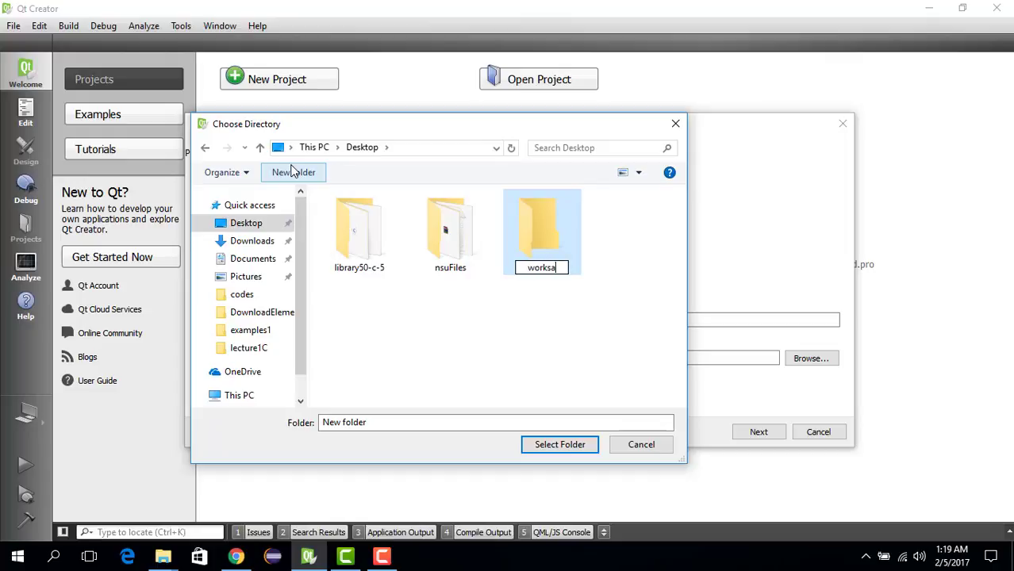
text(pace)
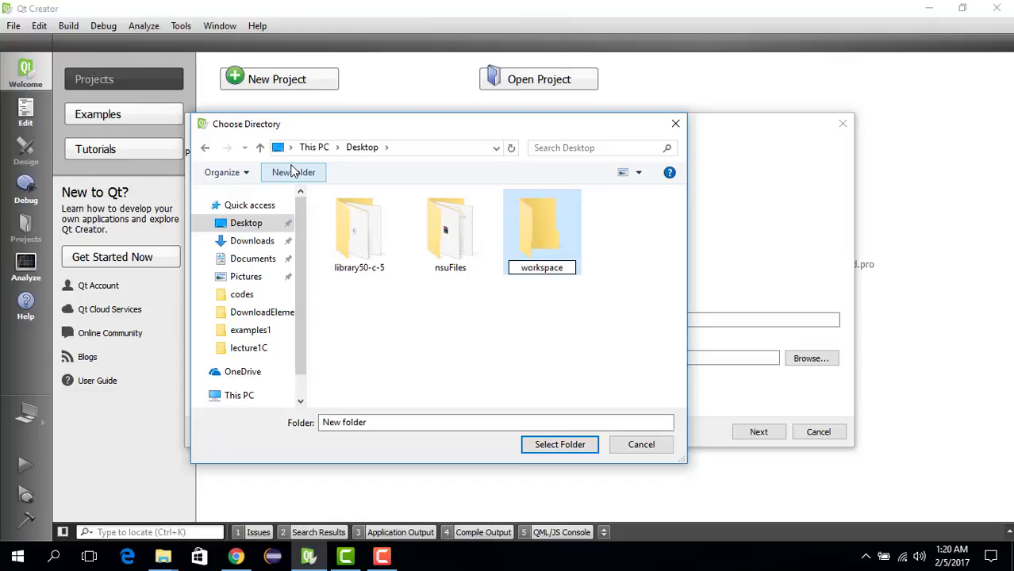
double_click(542, 230)
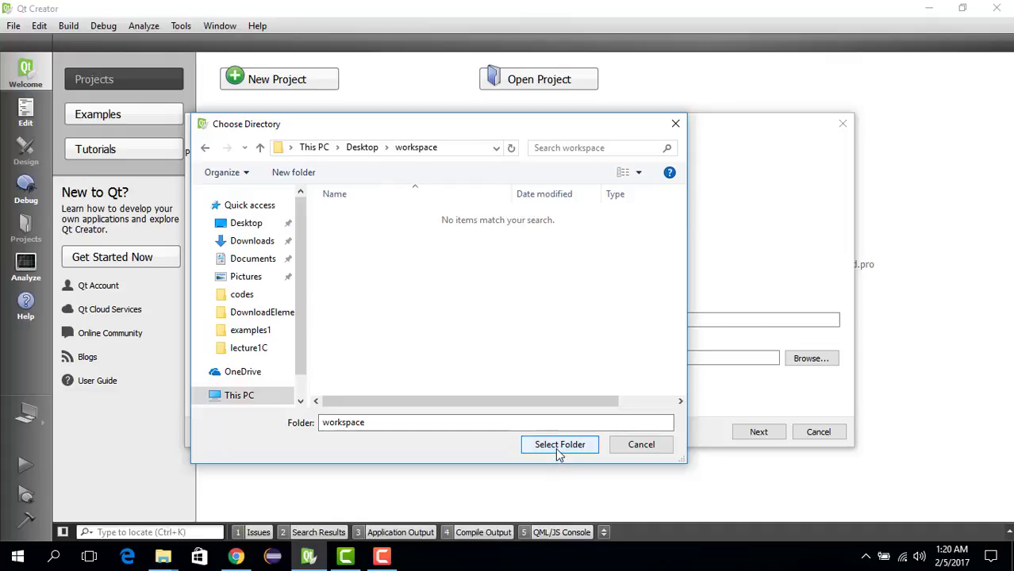
click(560, 445)
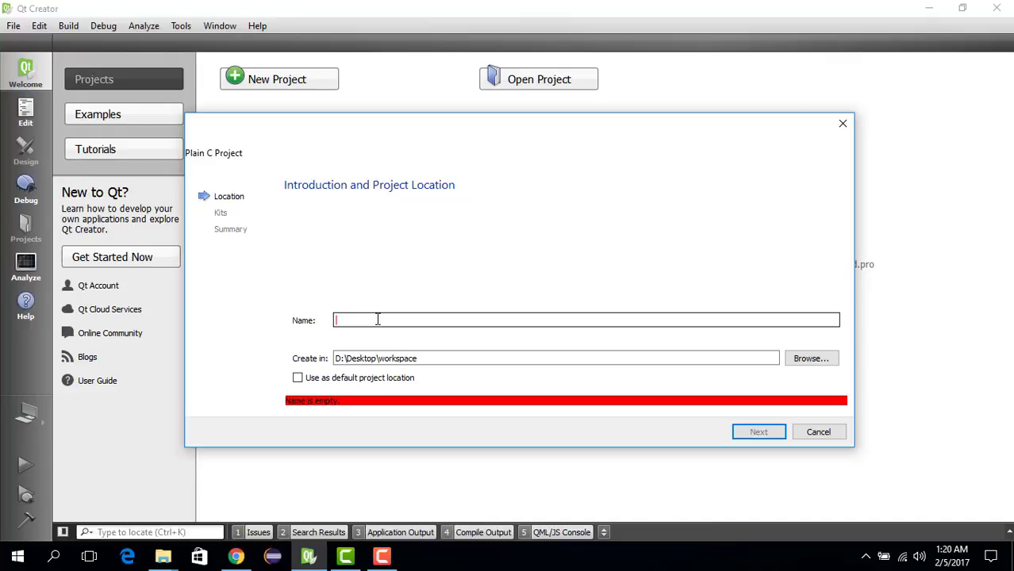
Step: Name the project helloWorld, make workspace the default location and finish with the default kit
text(hekk)
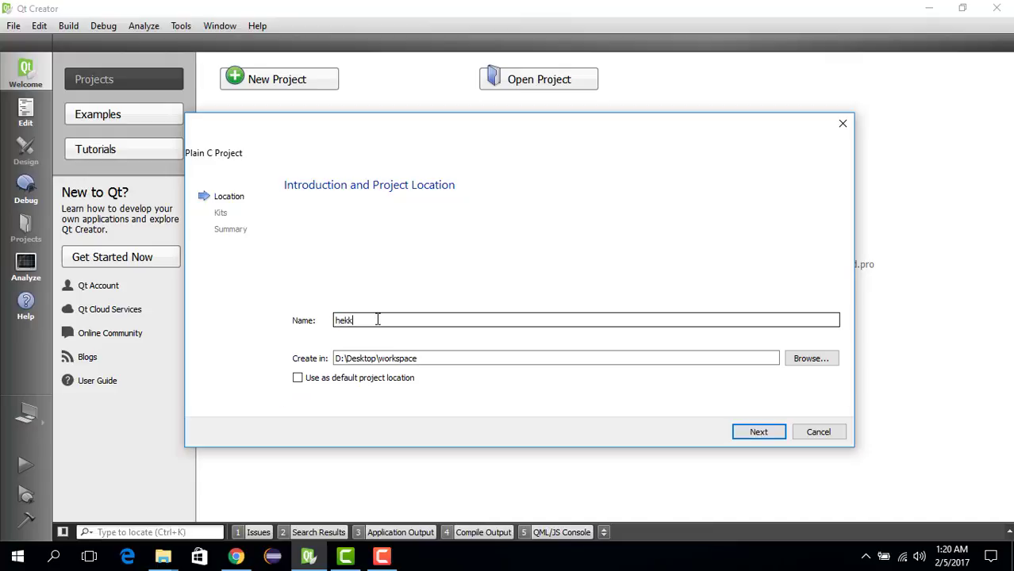
text(helloWo)
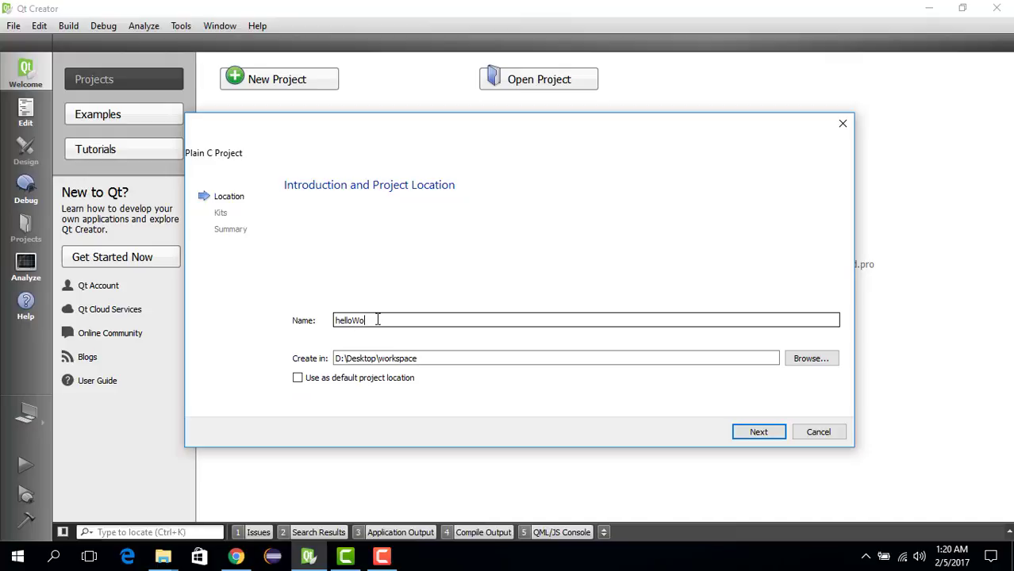
text(rld)
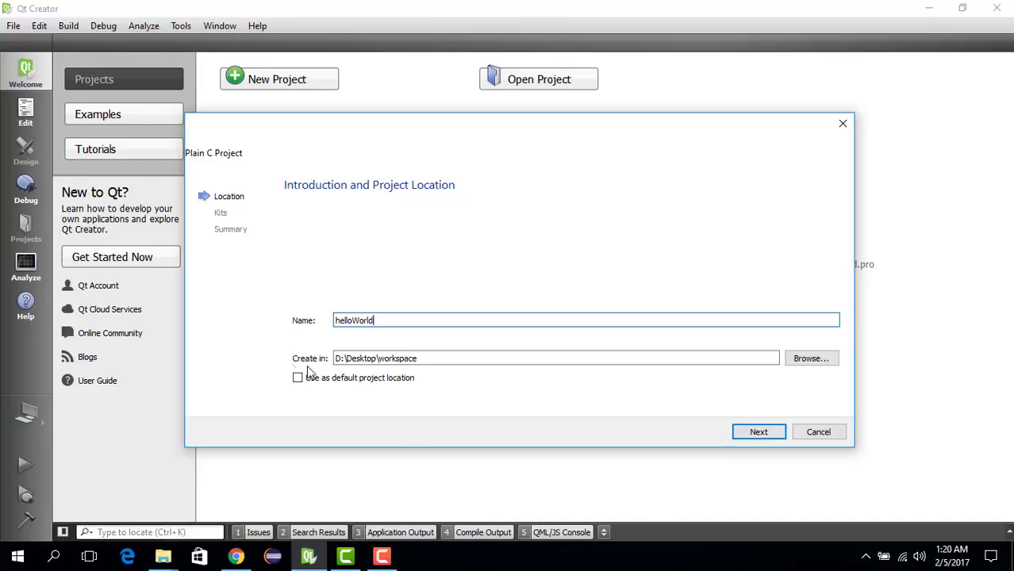
click(297, 377)
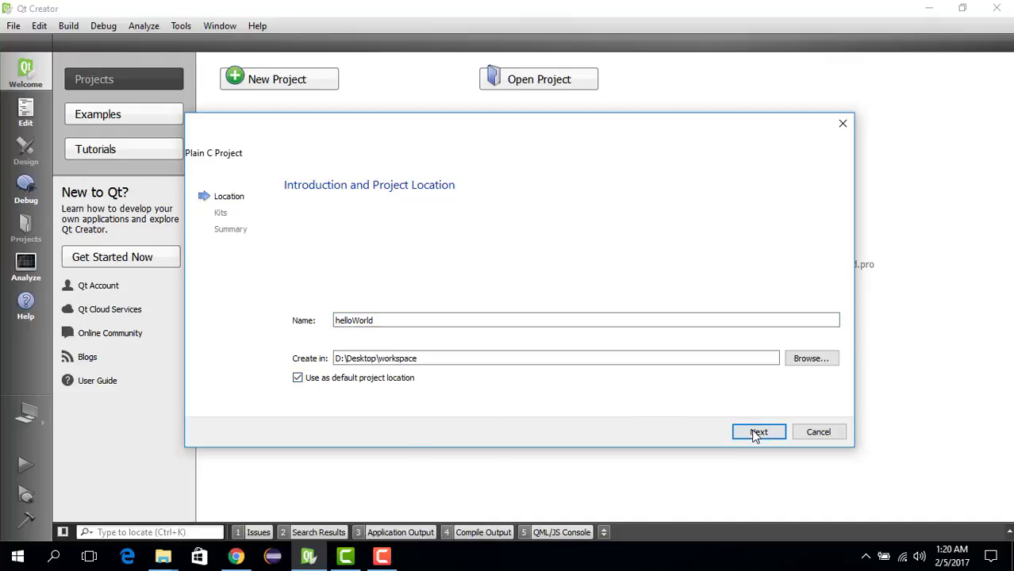
click(758, 432)
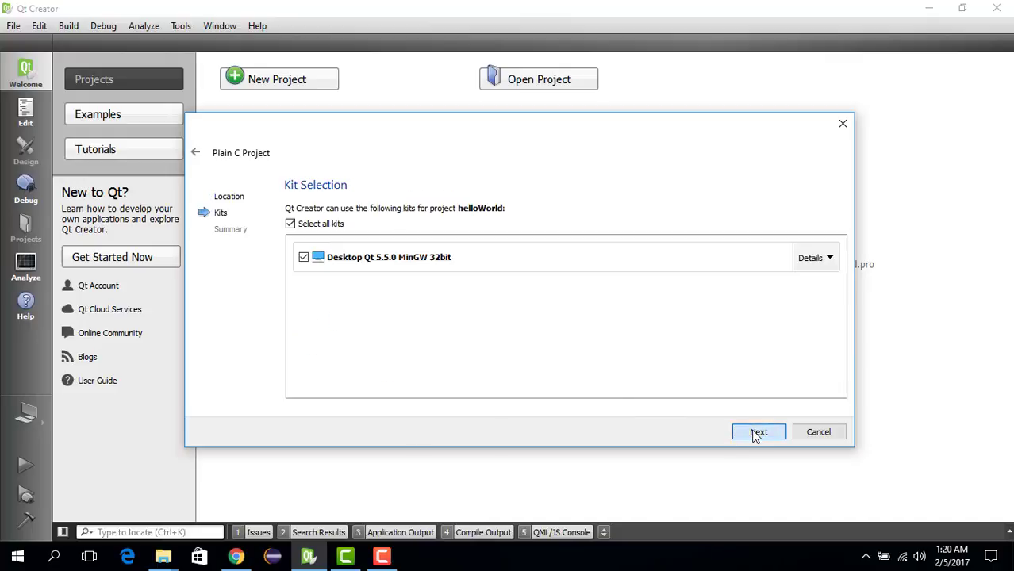
click(758, 431)
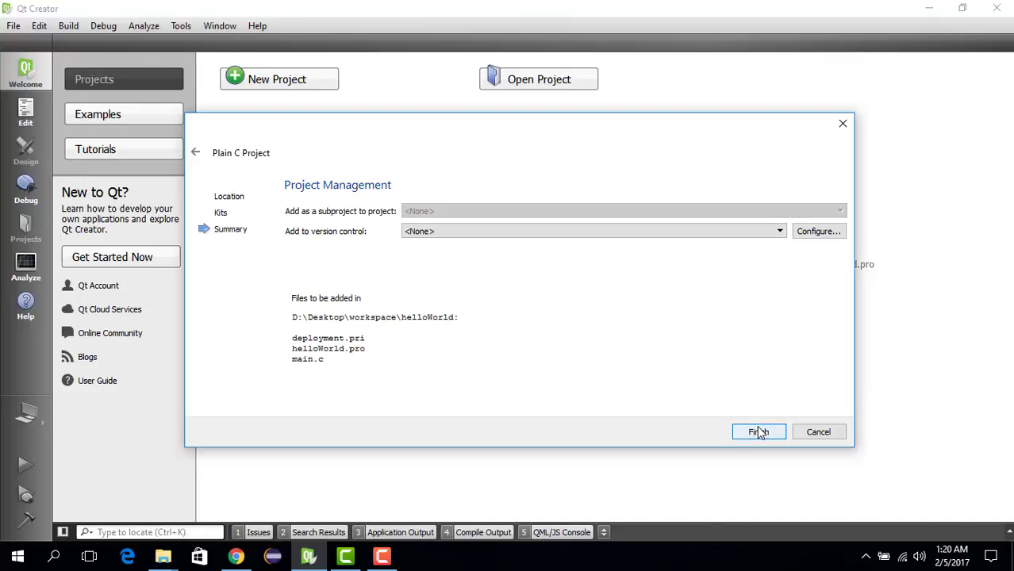
click(758, 432)
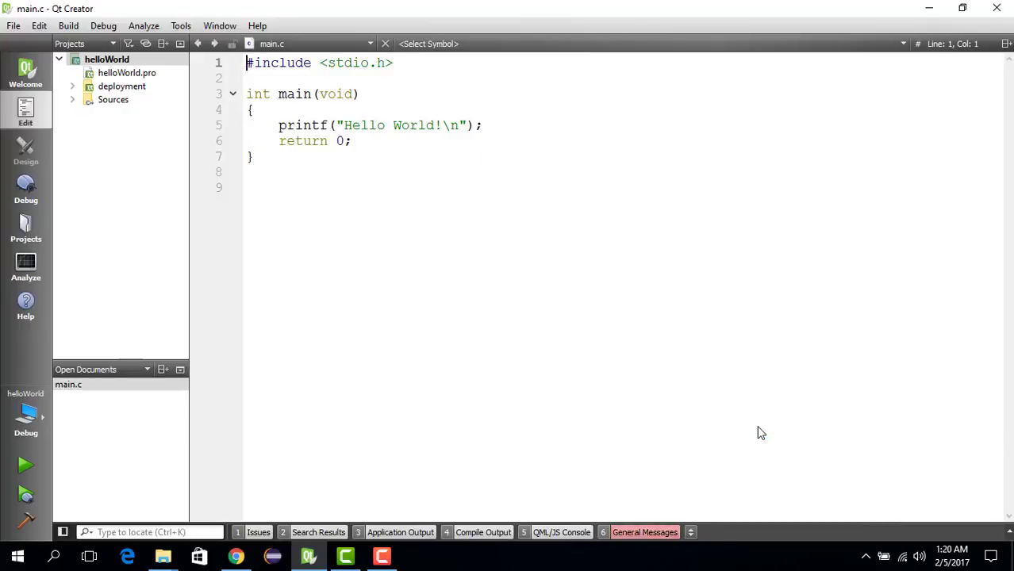
mouse_move(518, 251)
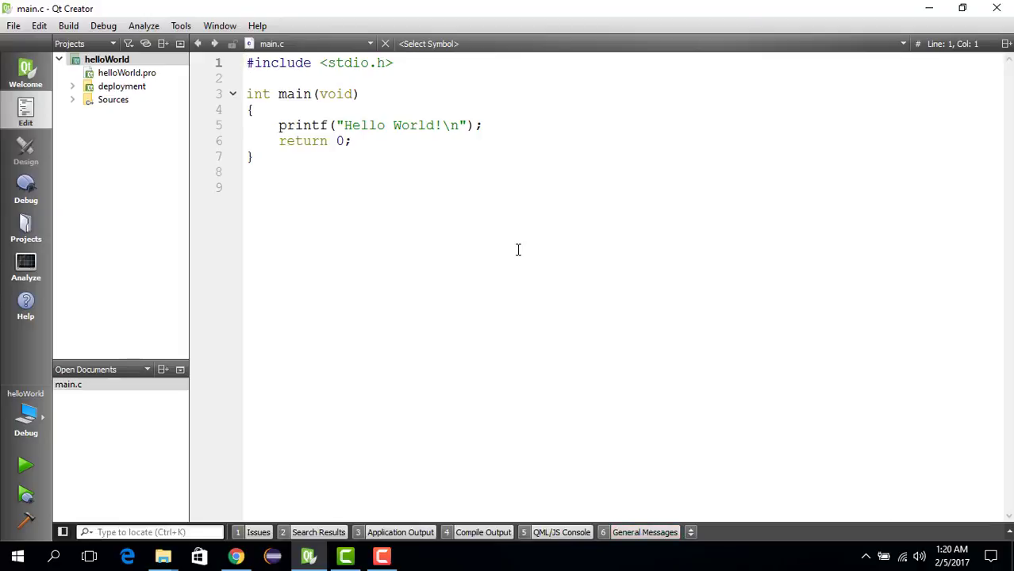
Step: Run the helloWorld project so its console prints Hello World!
click(68, 26)
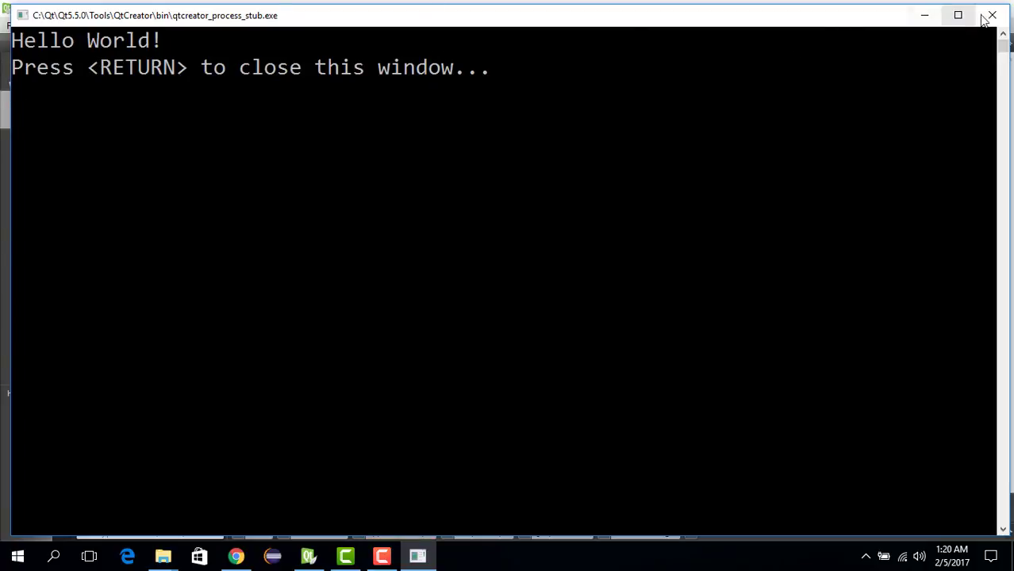
mouse_move(990, 15)
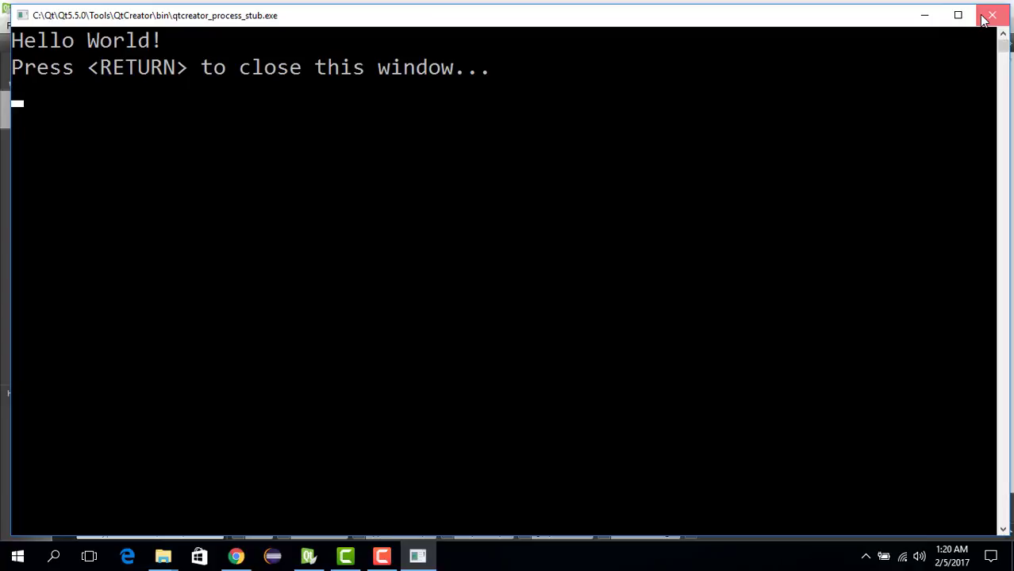
Step: Close the console window showing the Hello World! output
click(990, 15)
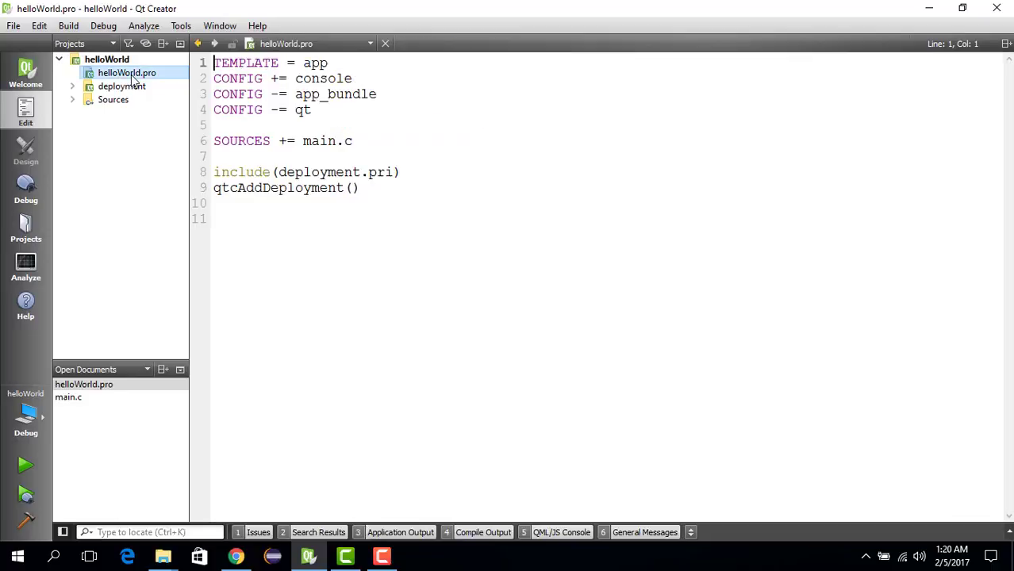
click(355, 140)
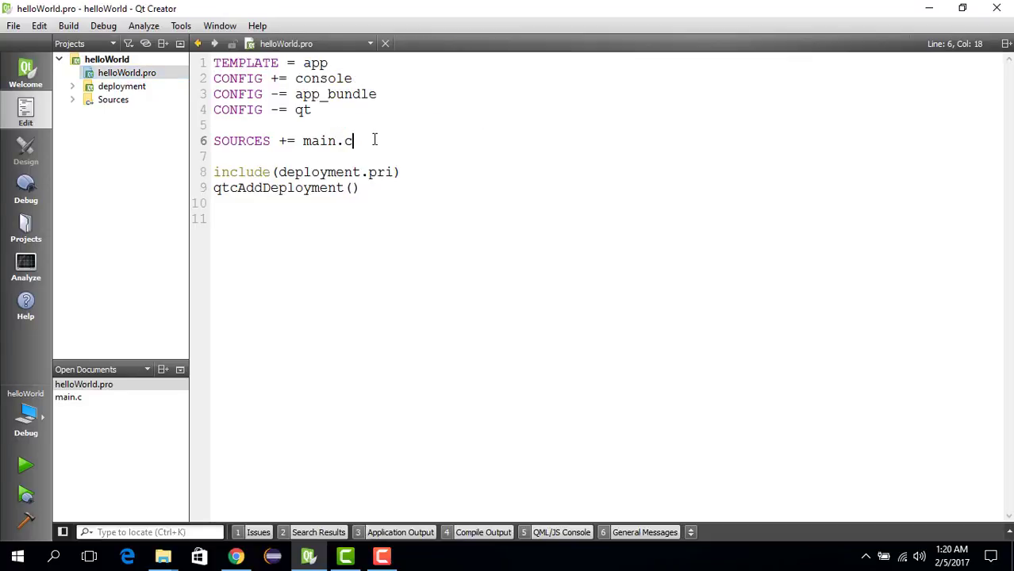
mouse_move(95, 126)
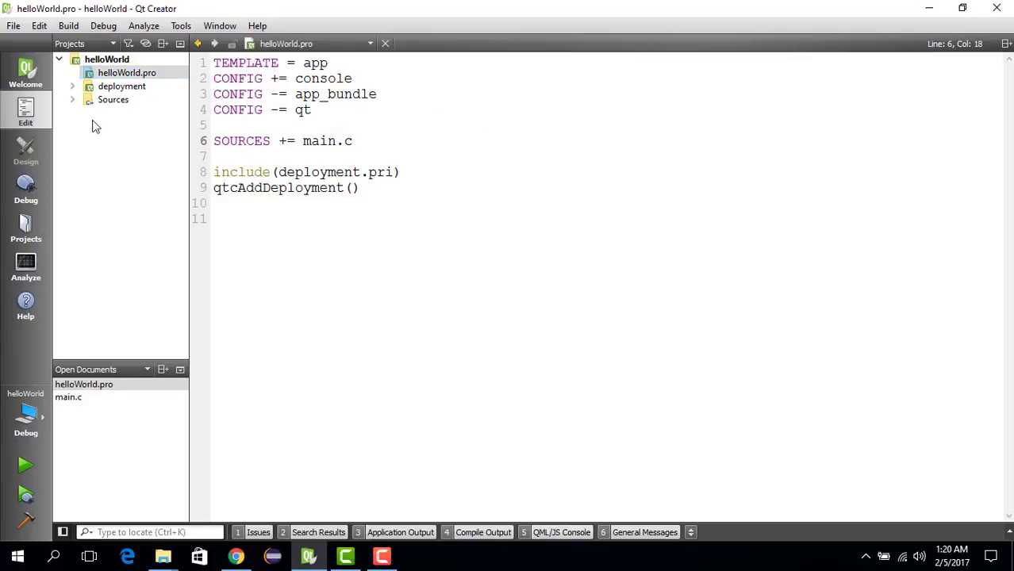
mouse_move(114, 103)
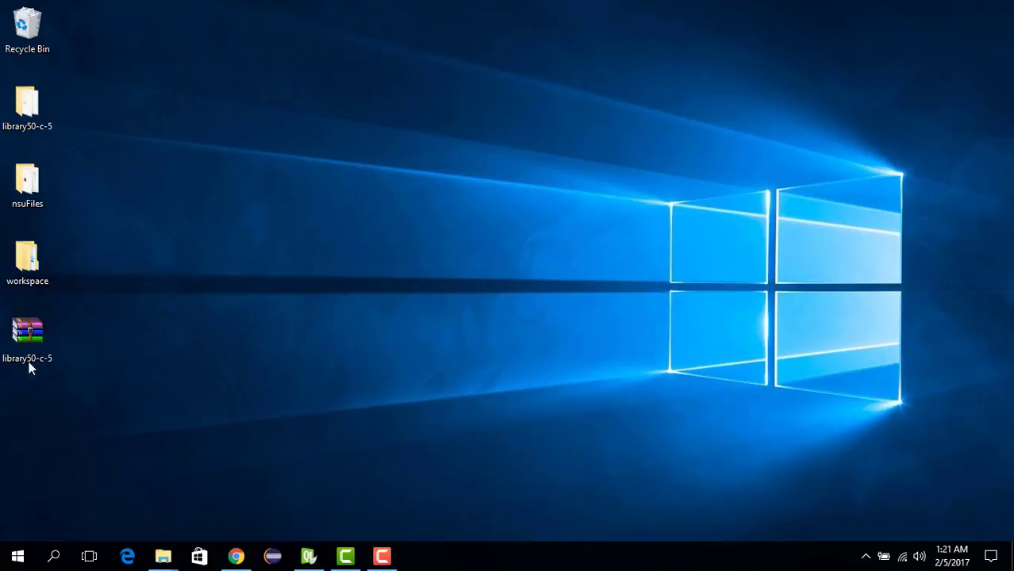
Step: Copy cs50.c and cs50.h from library50-c-5 into the workspace helloWorld folder
click(27, 108)
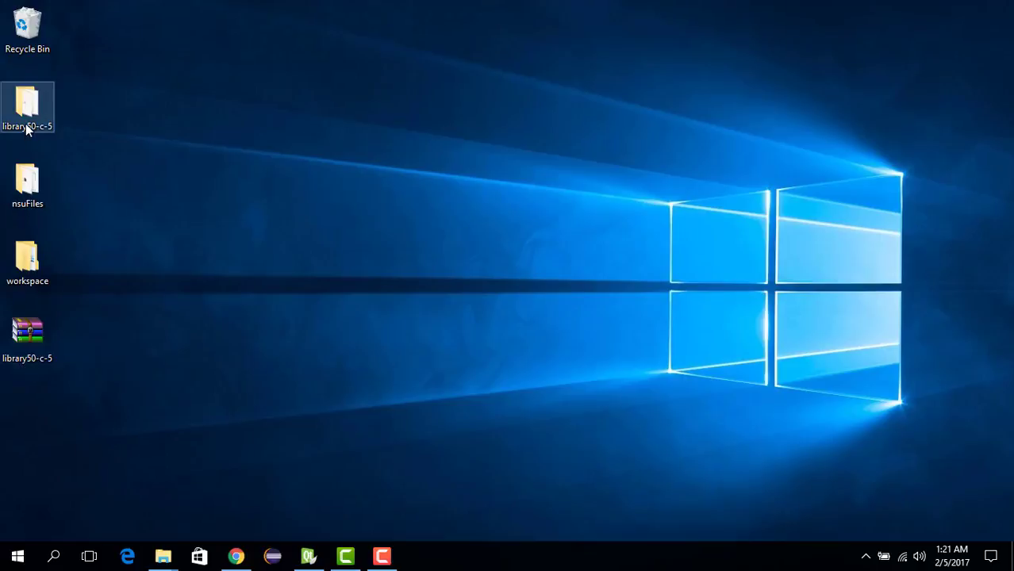
double_click(27, 107)
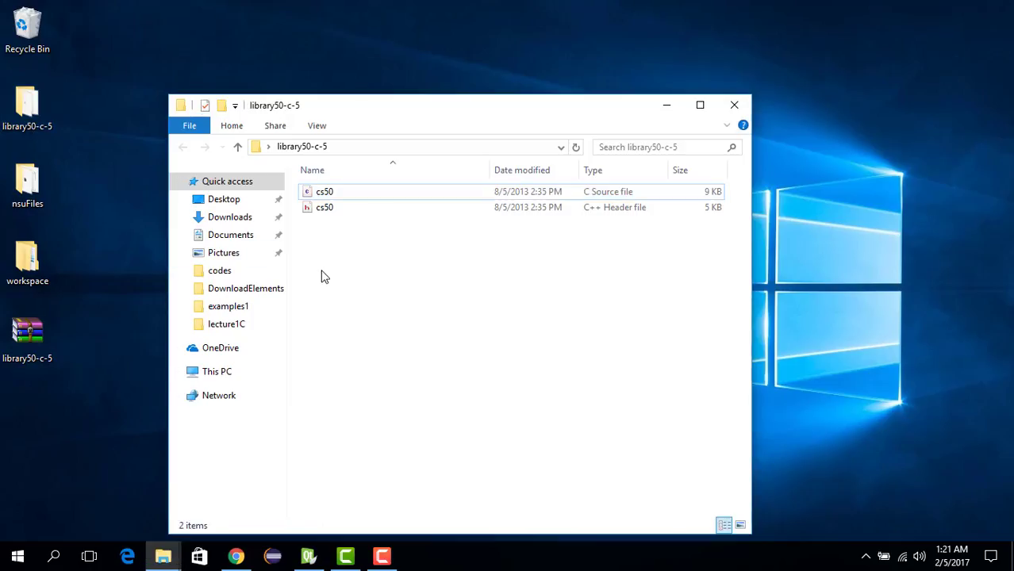
key(ctrl+a)
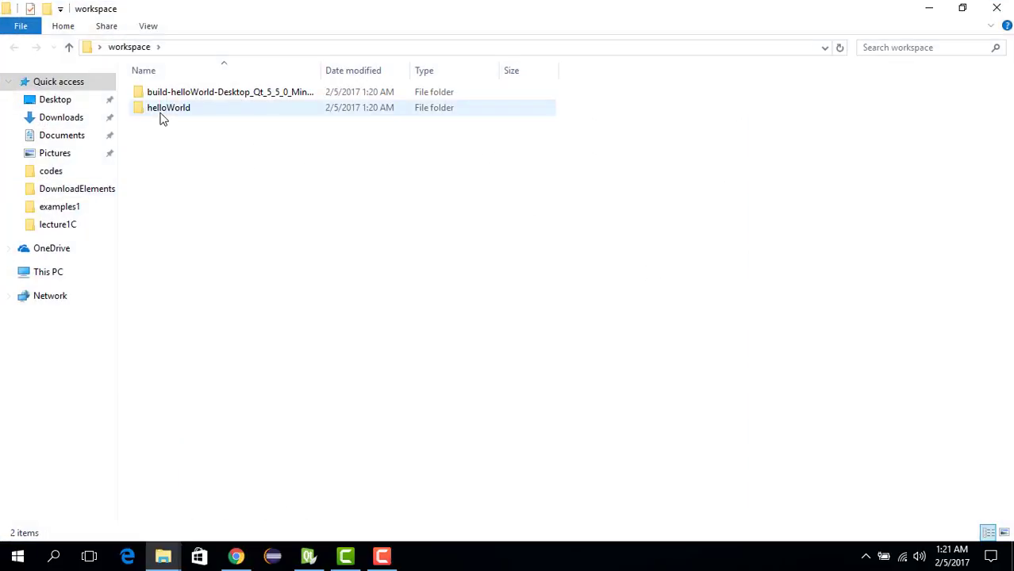
double_click(168, 107)
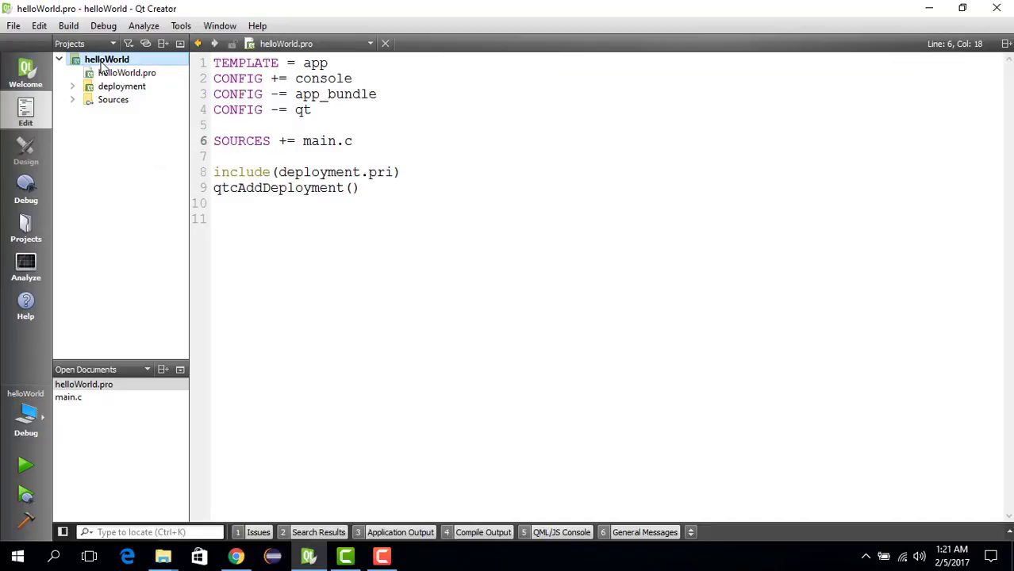
Step: Add existing files cs50.c and cs50.h to helloWorld and show them under Sources and Headers
right_click(106, 58)
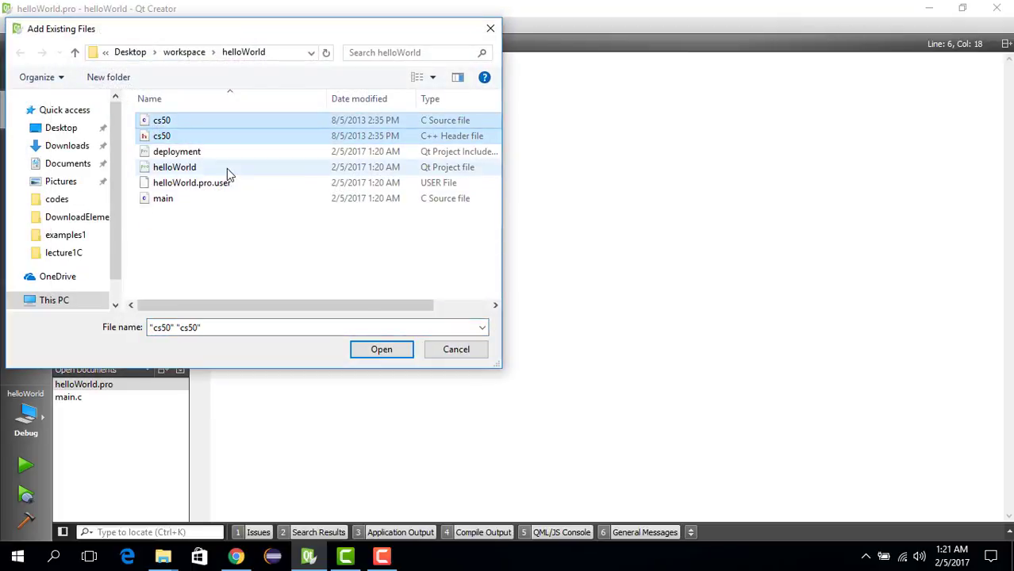
click(381, 349)
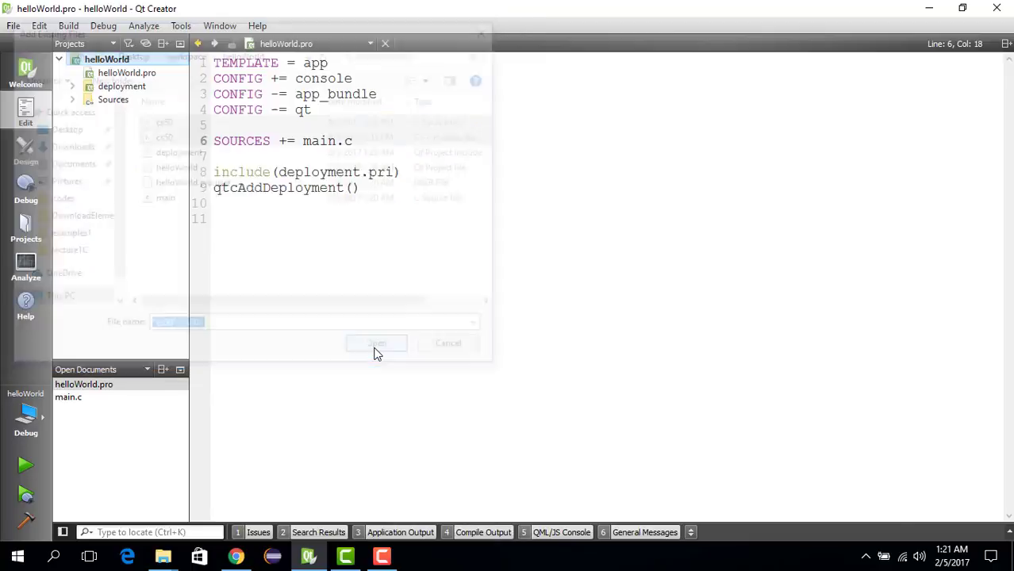
click(376, 343)
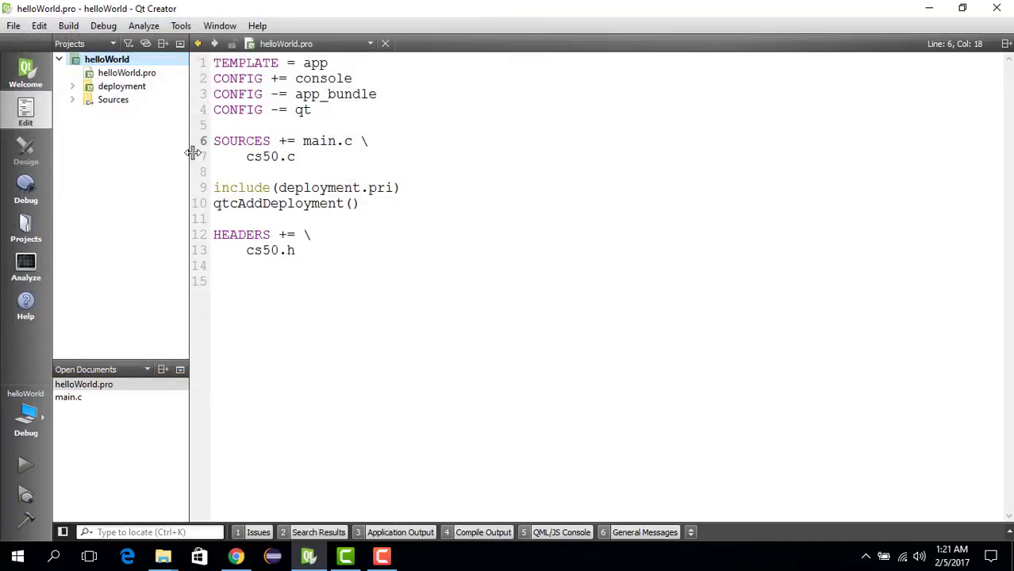
click(247, 157)
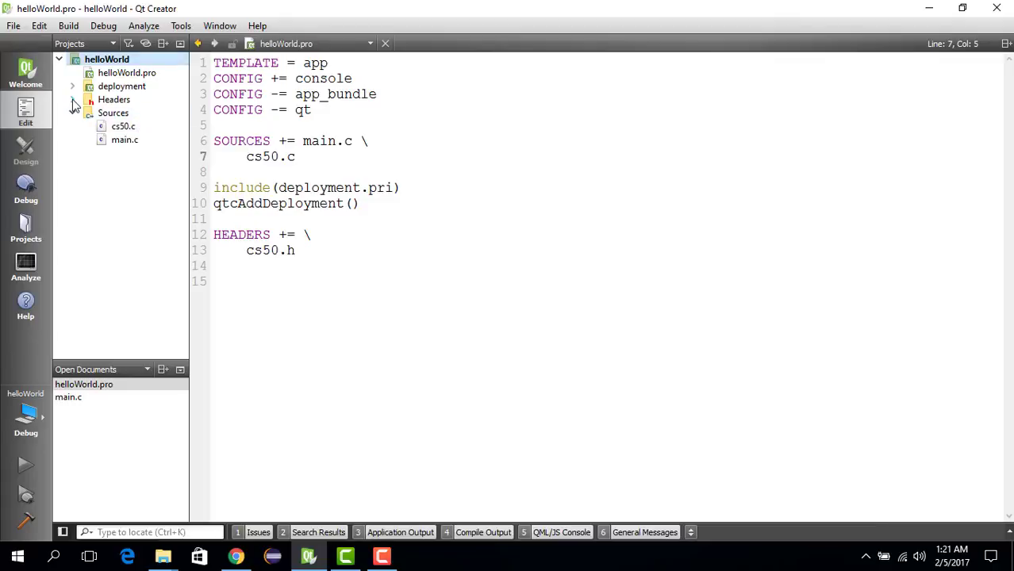
click(72, 99)
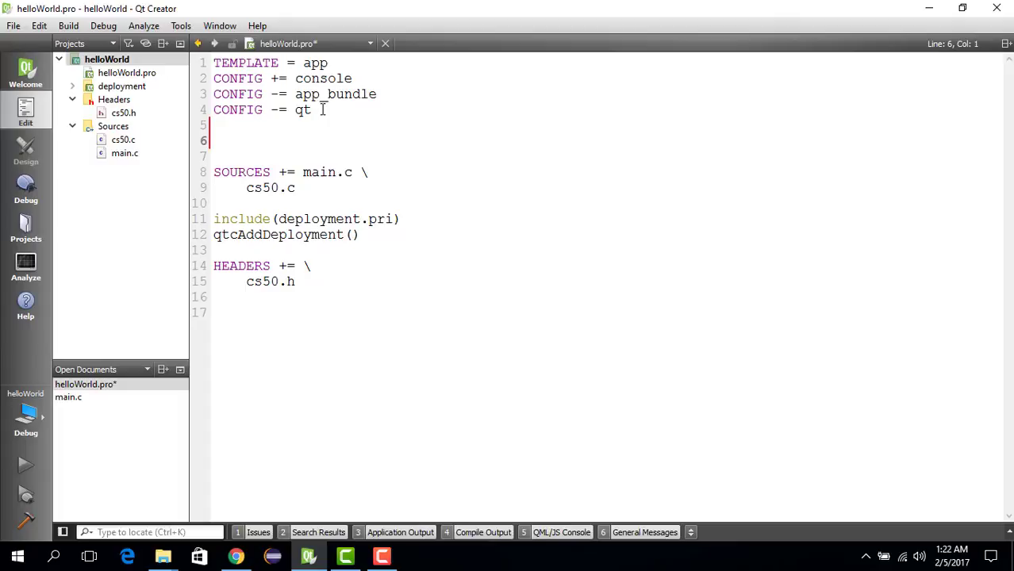
Step: Add QMAKE_CFLAGS += -std=c11 -Wall -Wformat -Werror -Wshadow to helloWorld.pro
text(QMAKE_CFLAGS += -std=c11 -Wall -Werror -Wshadow)
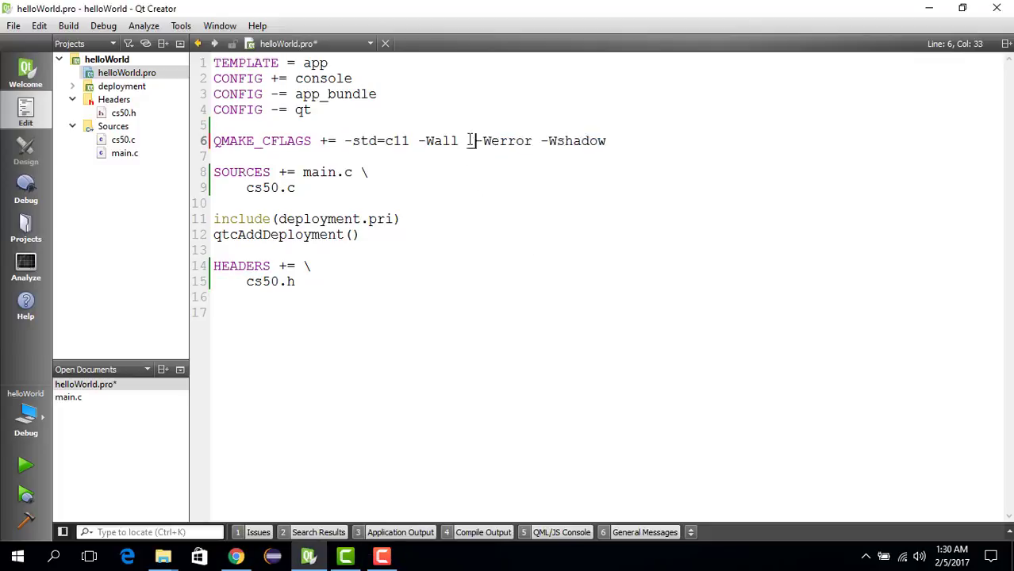
mouse_move(468, 140)
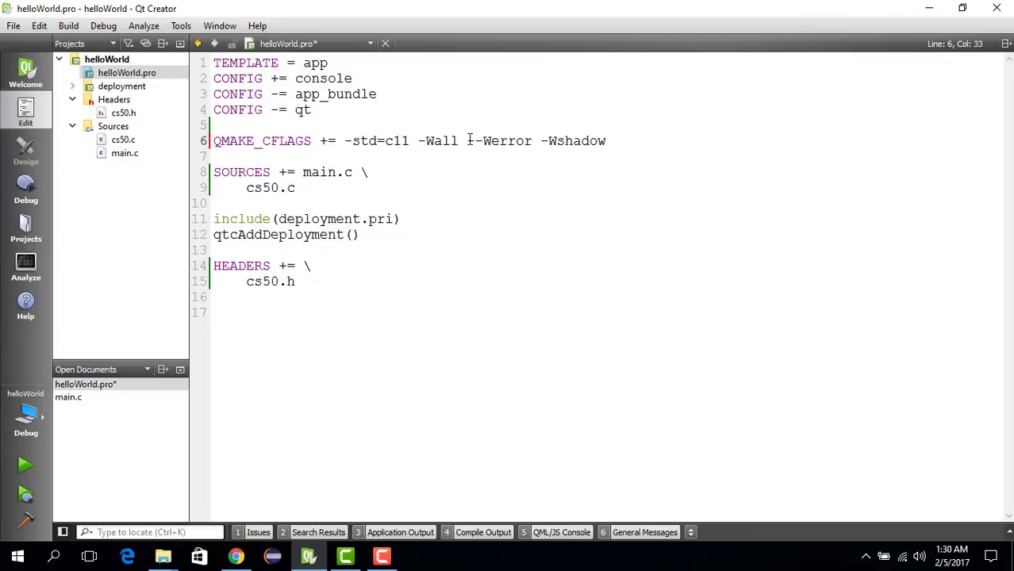
text(Wformat -W)
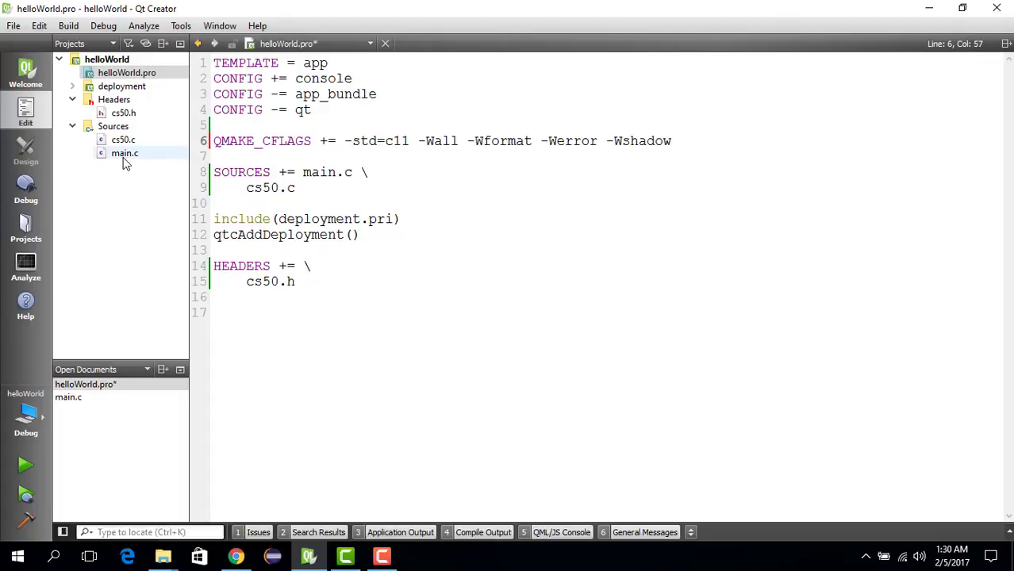
mouse_move(124, 152)
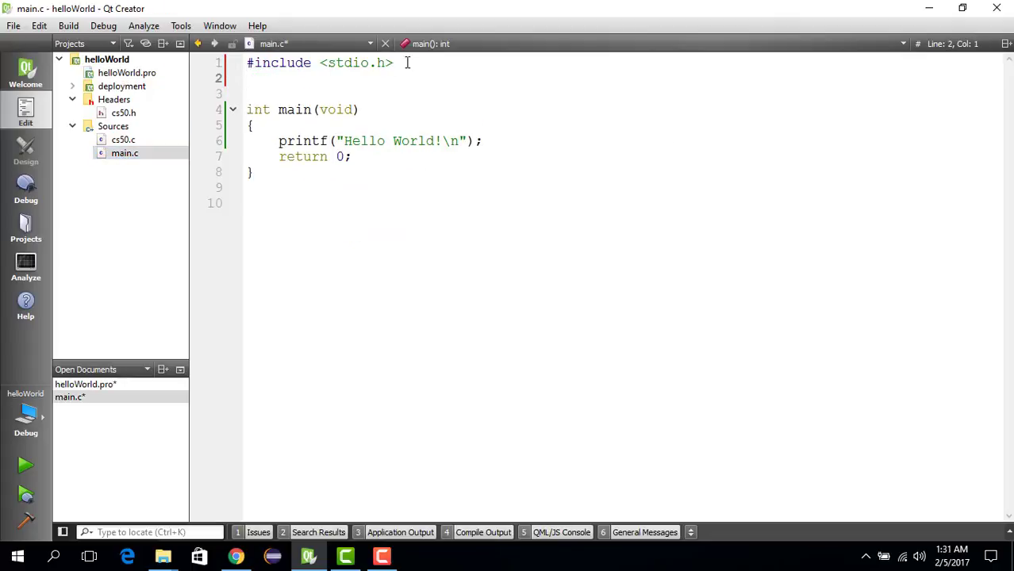
Step: Add #include "cs50.h" and declare string s = GetString(); at the top of main
text(#include)
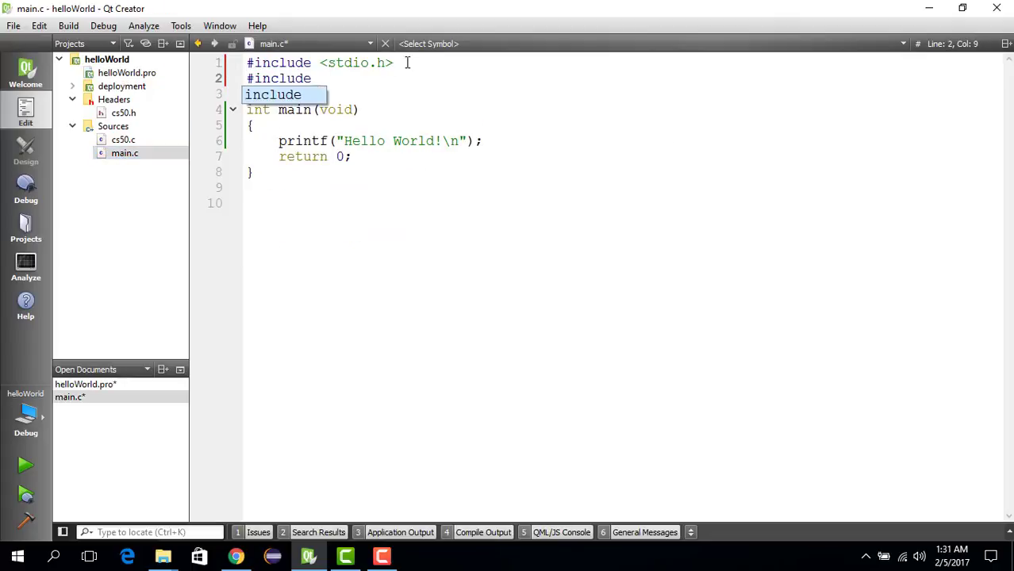
text(")
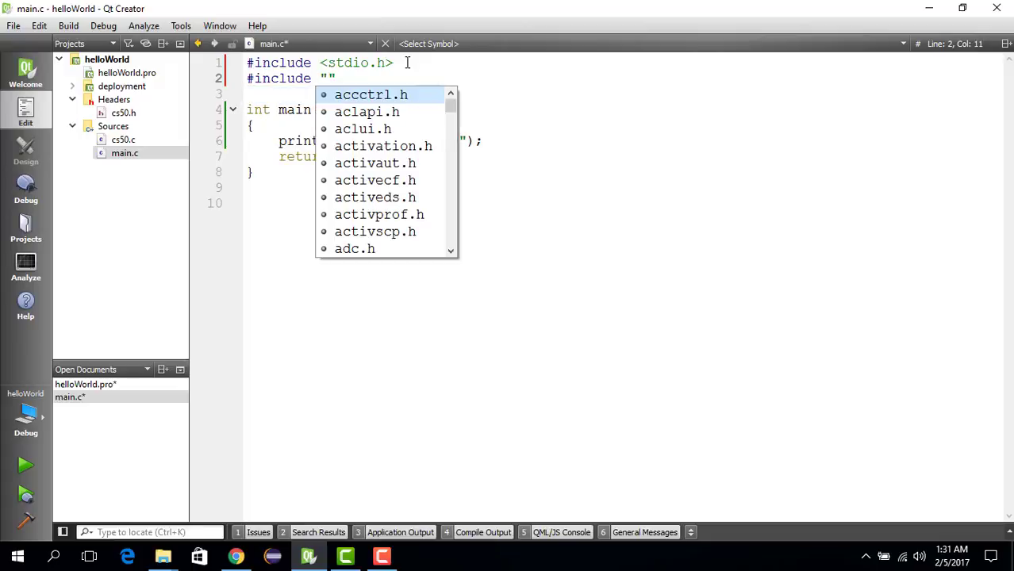
text(cs50.h)
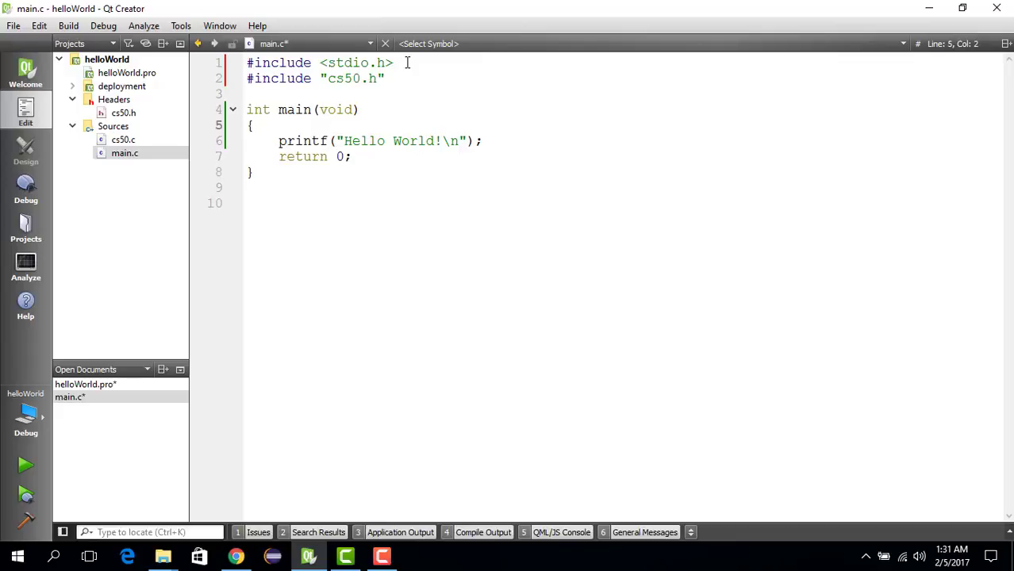
key(Return)
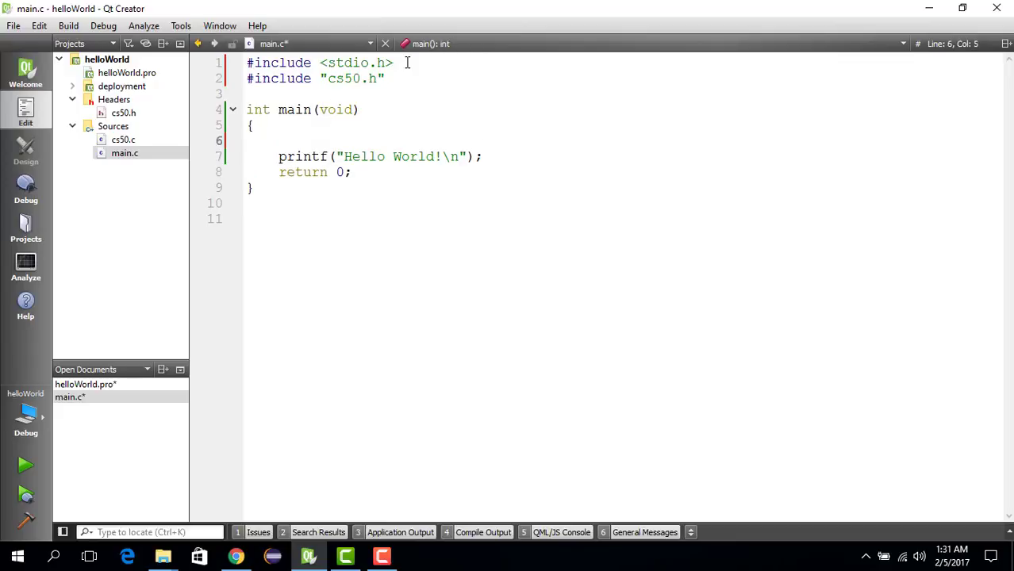
text(string s)
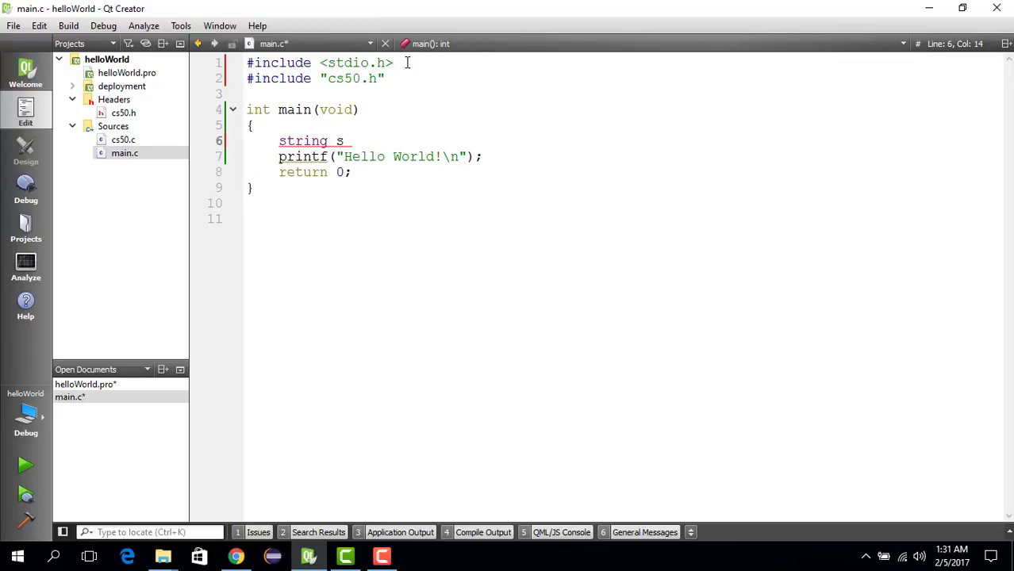
text(= GetS)
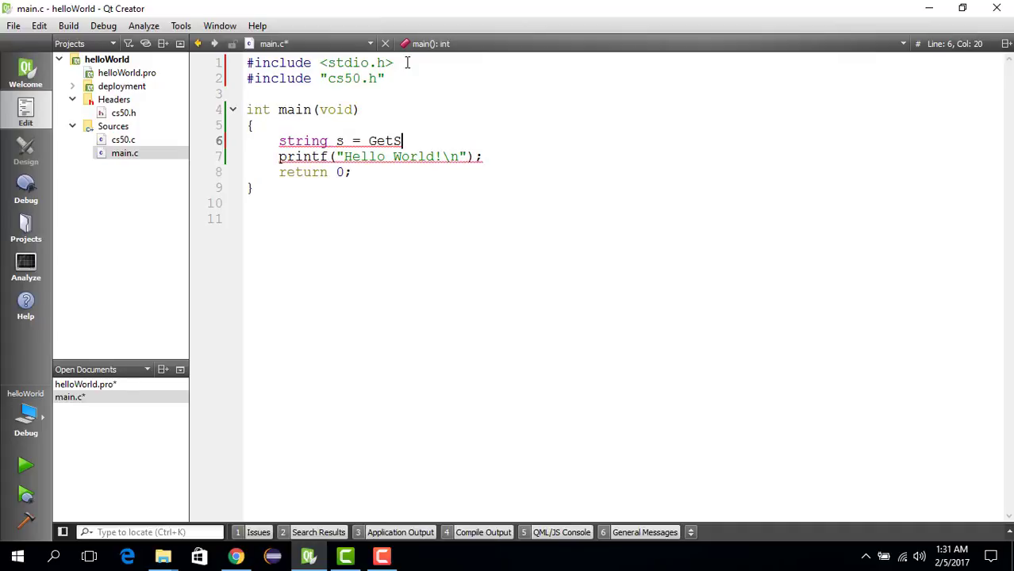
text(tring();)
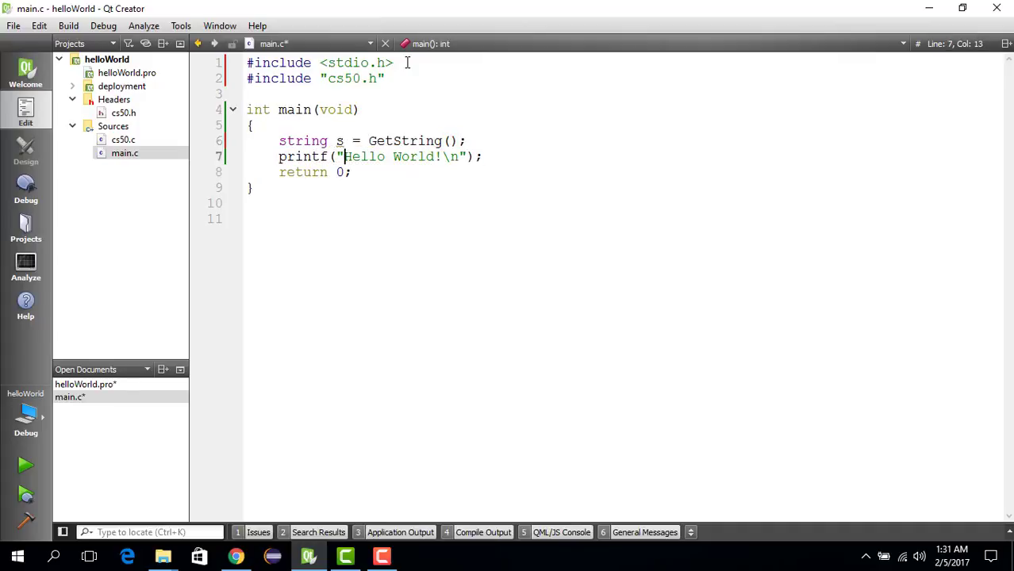
Step: Change the greeting to printf("Hello %s!\n", s) and build-run the program
double_click(413, 156)
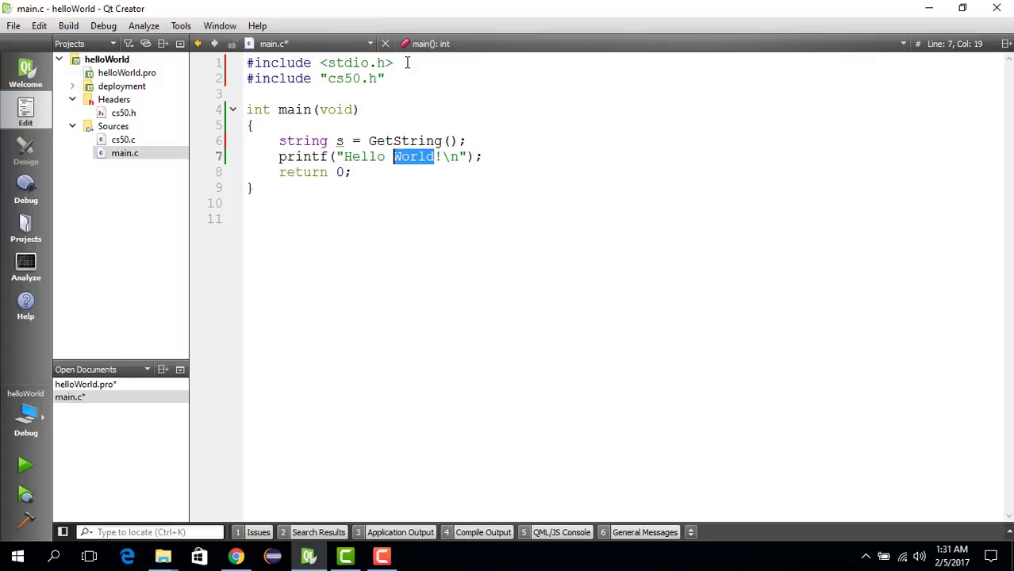
text(%s)
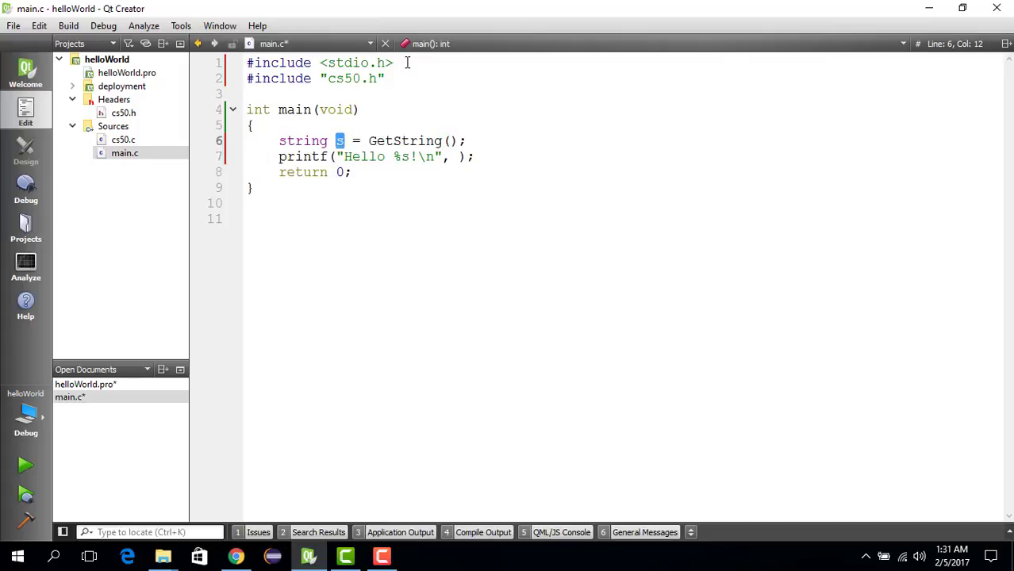
text(s)
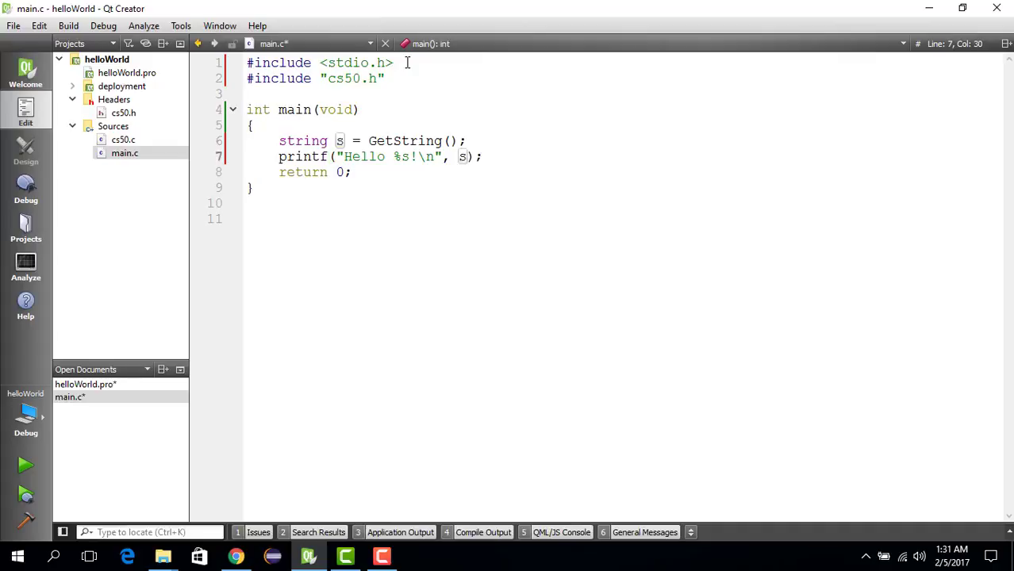
key(ctrl+s)
text(Ehsan)
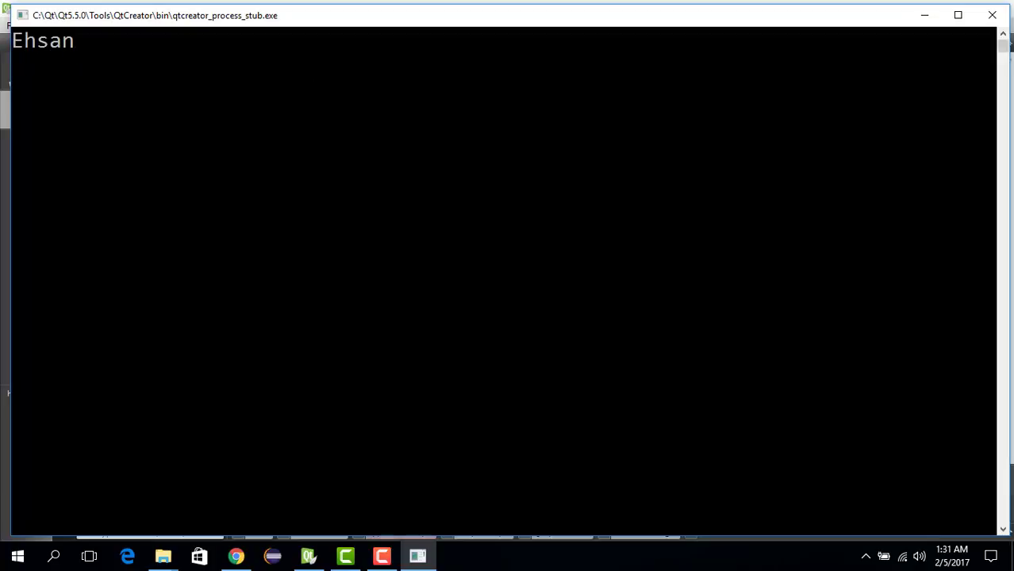
Step: Submit the entered name, close the greeting console and return focus to main.c
key(Return)
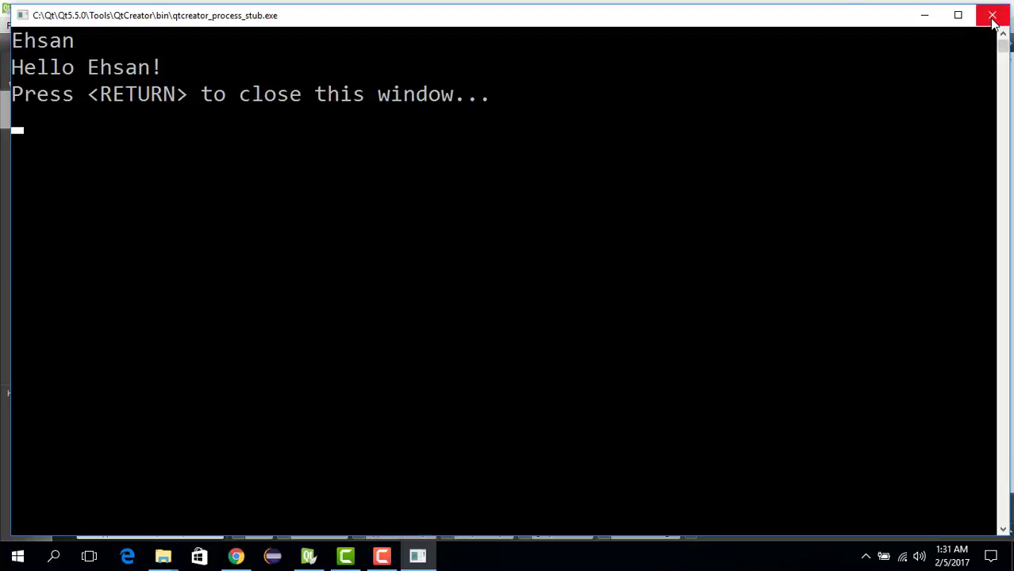
click(991, 15)
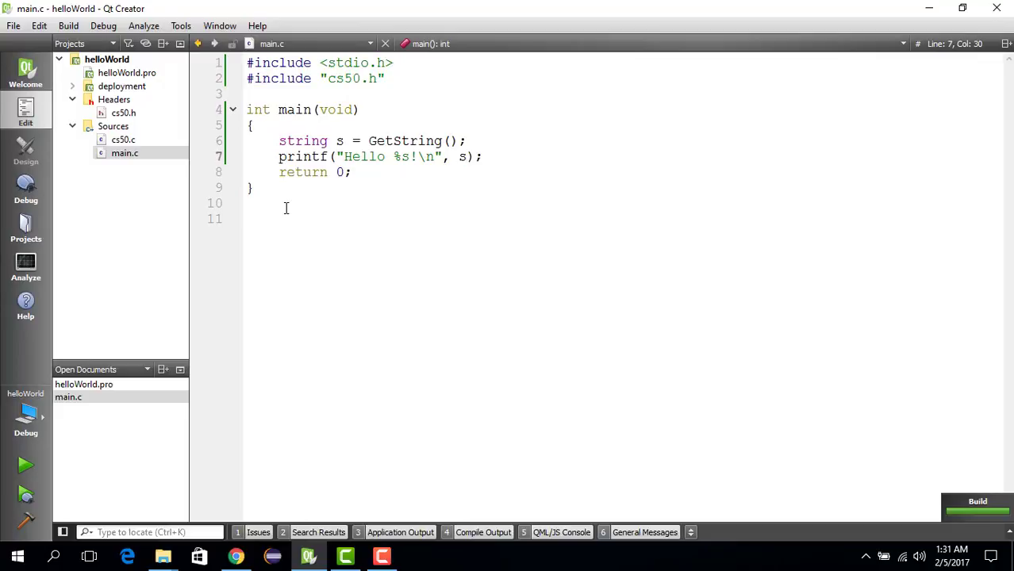
click(483, 156)
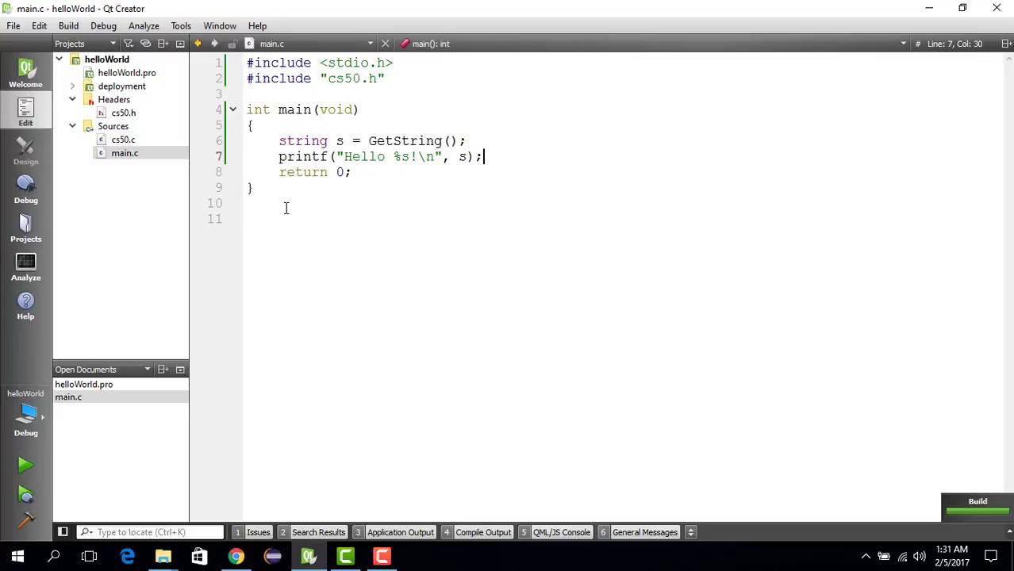